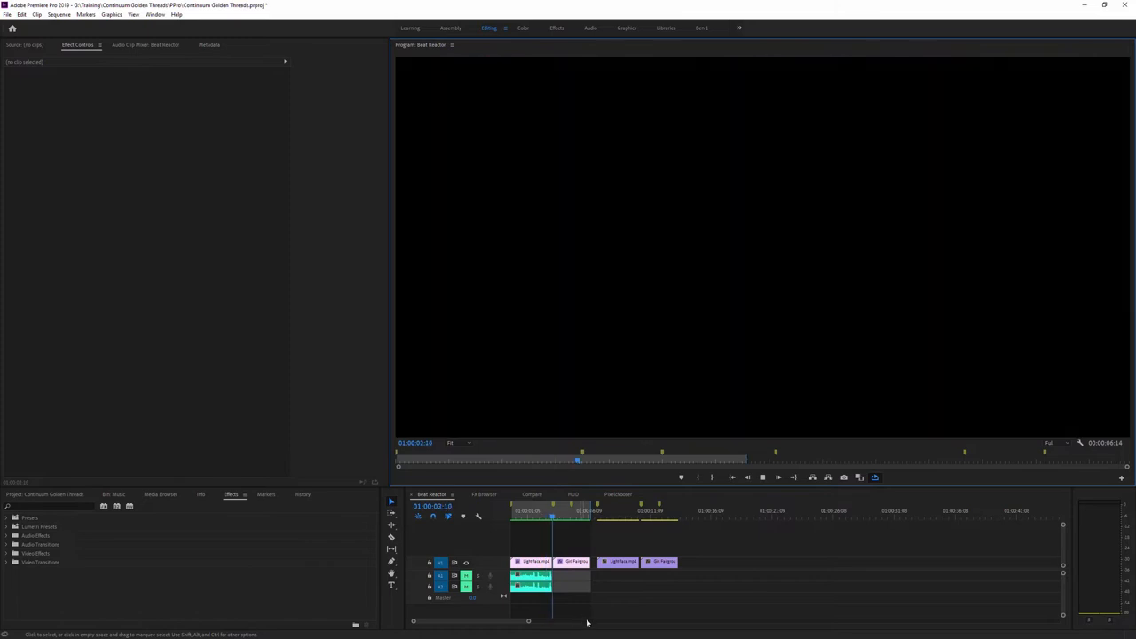
- Scrub the timeline from the first clip onto the second clip's blue smoke footage
left_click(577, 518)
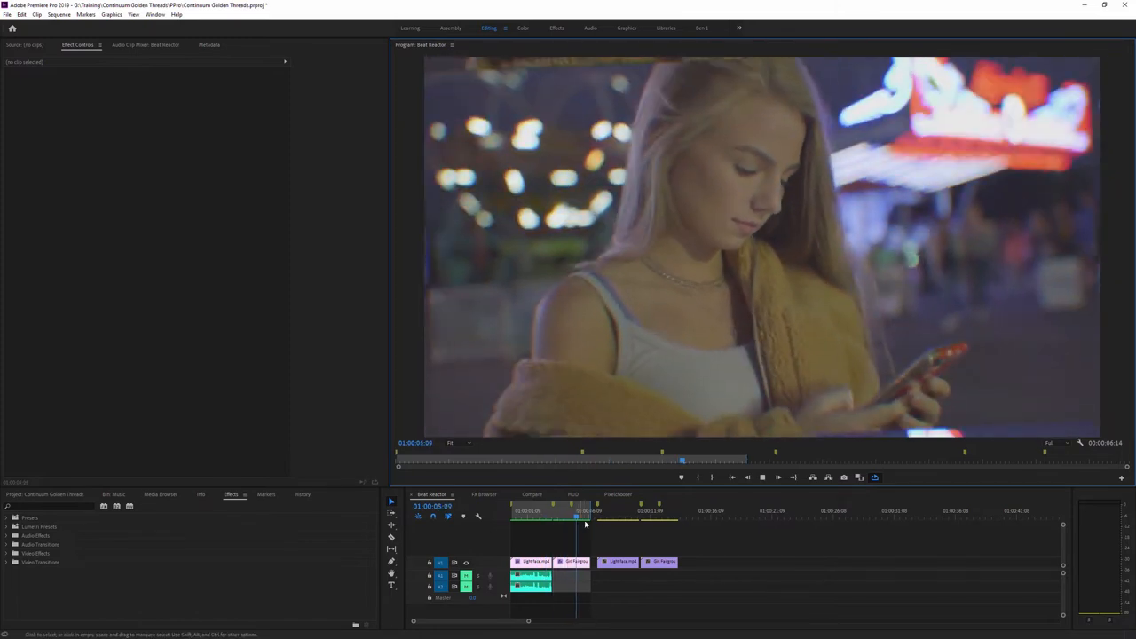
left_click(613, 512)
type("bcc glo")
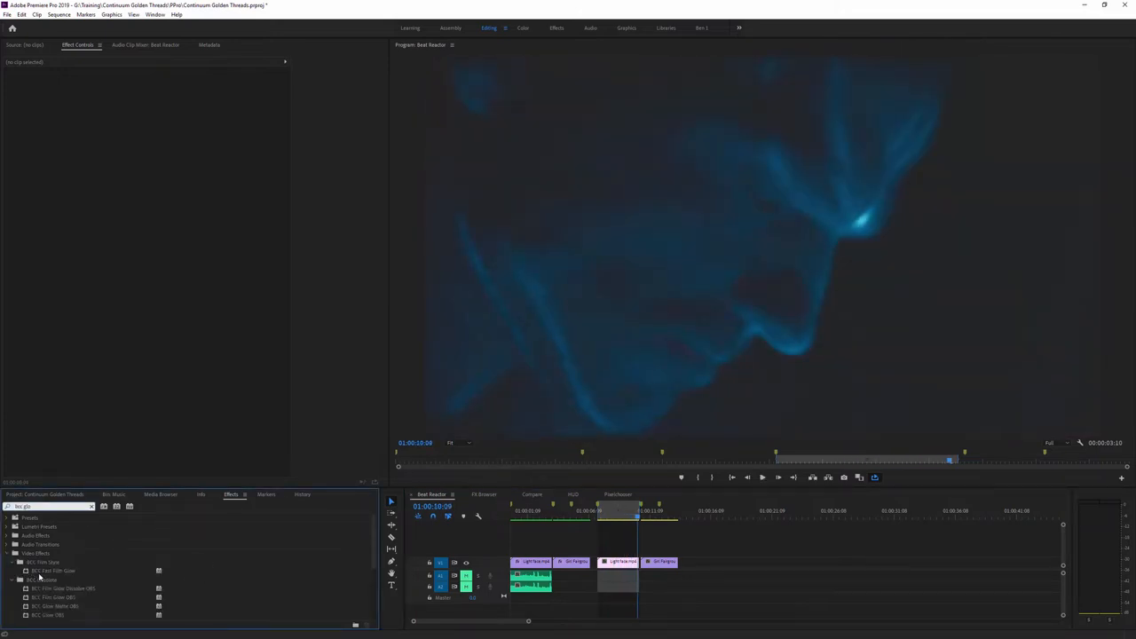
- Add BCC Film Glow to the second clip and show its effect settings
left_click(621, 561)
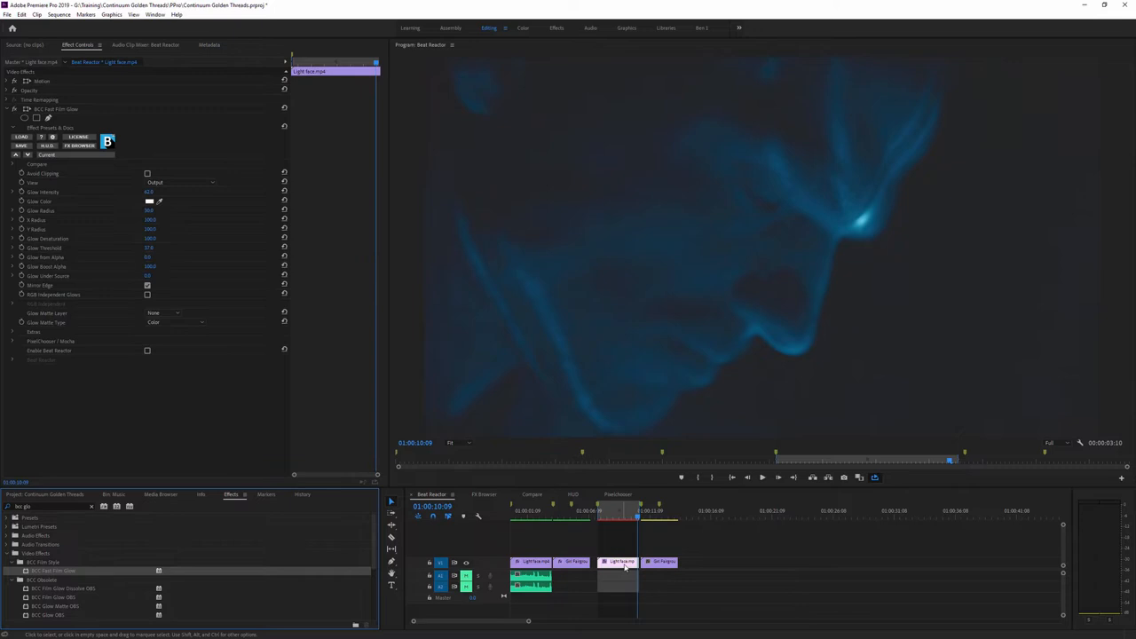
left_click(611, 511)
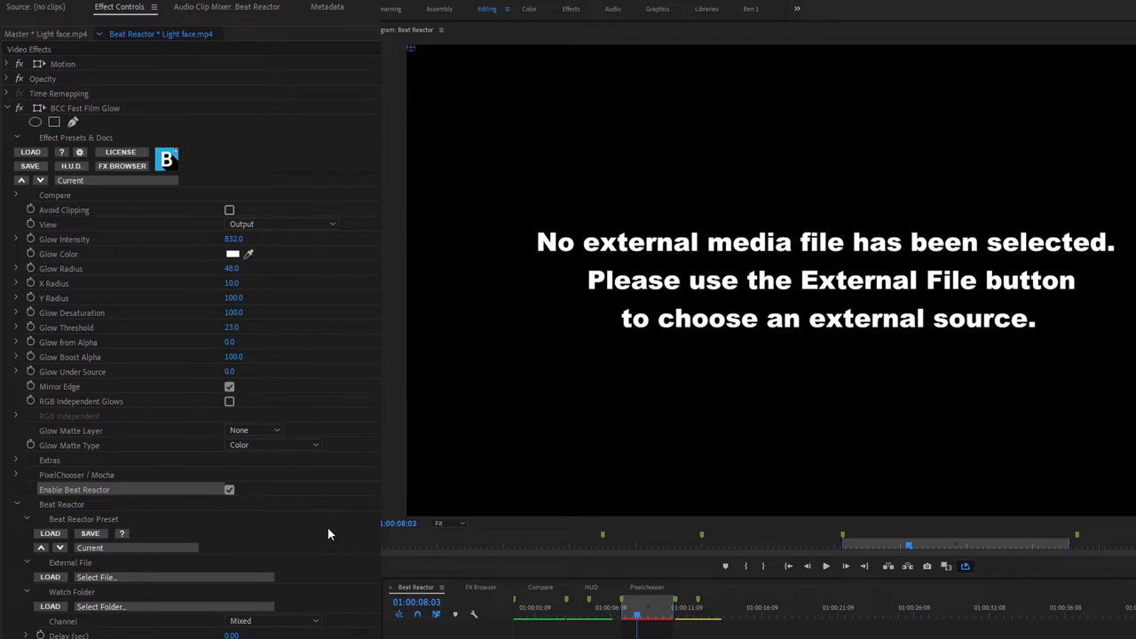
mouse_move(61, 596)
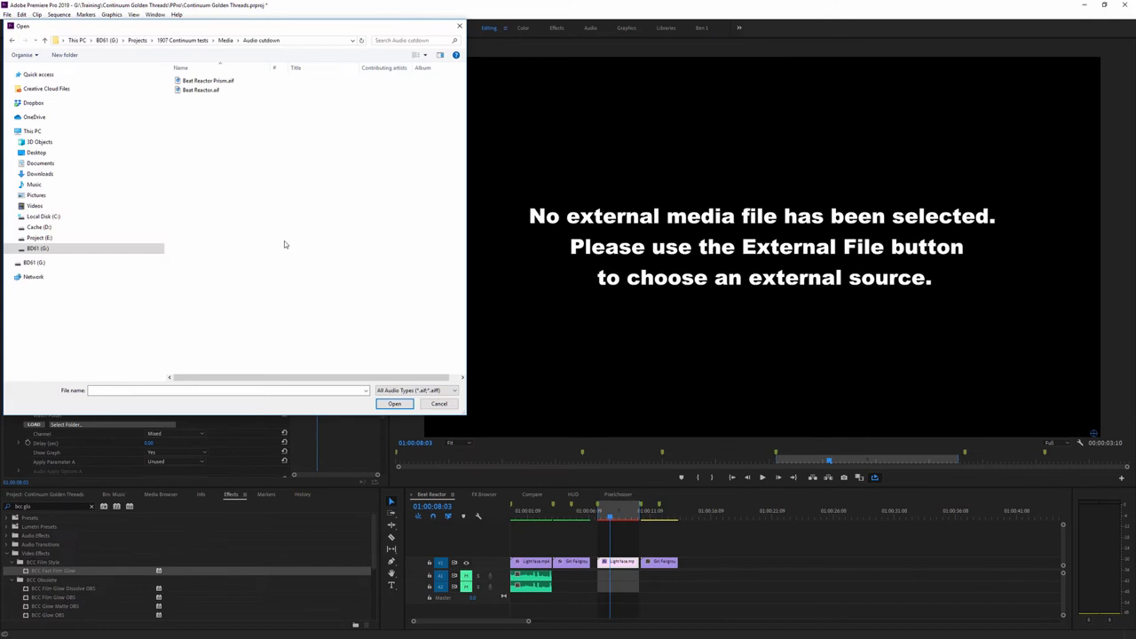
- Load Beat Reactor.aif as the external audio file driving the glow
left_click(201, 89)
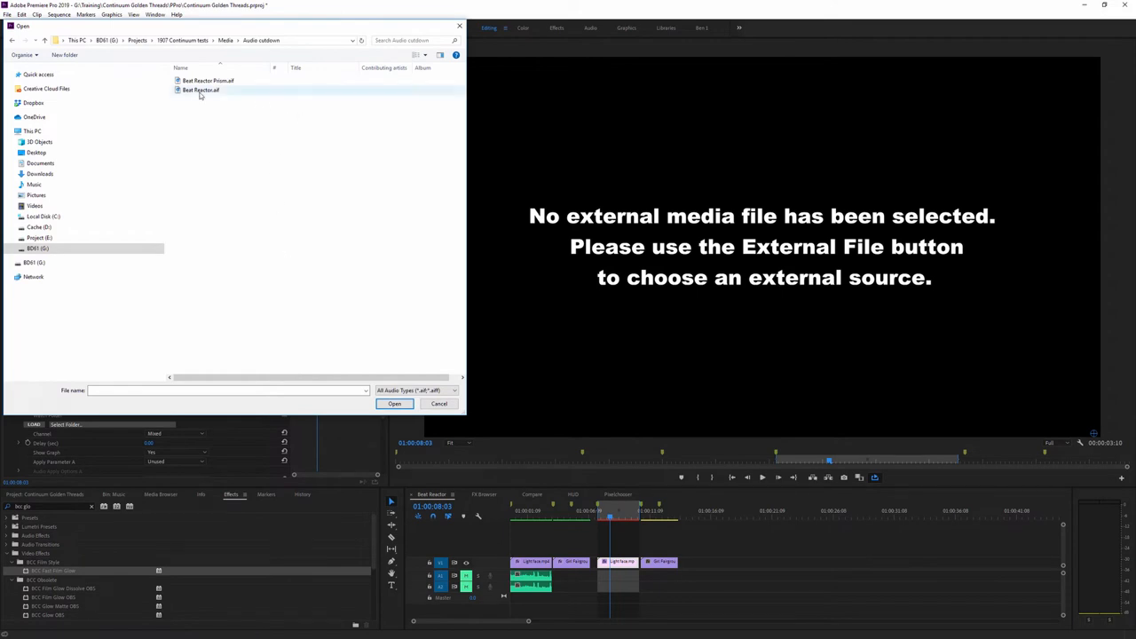
left_click(394, 405)
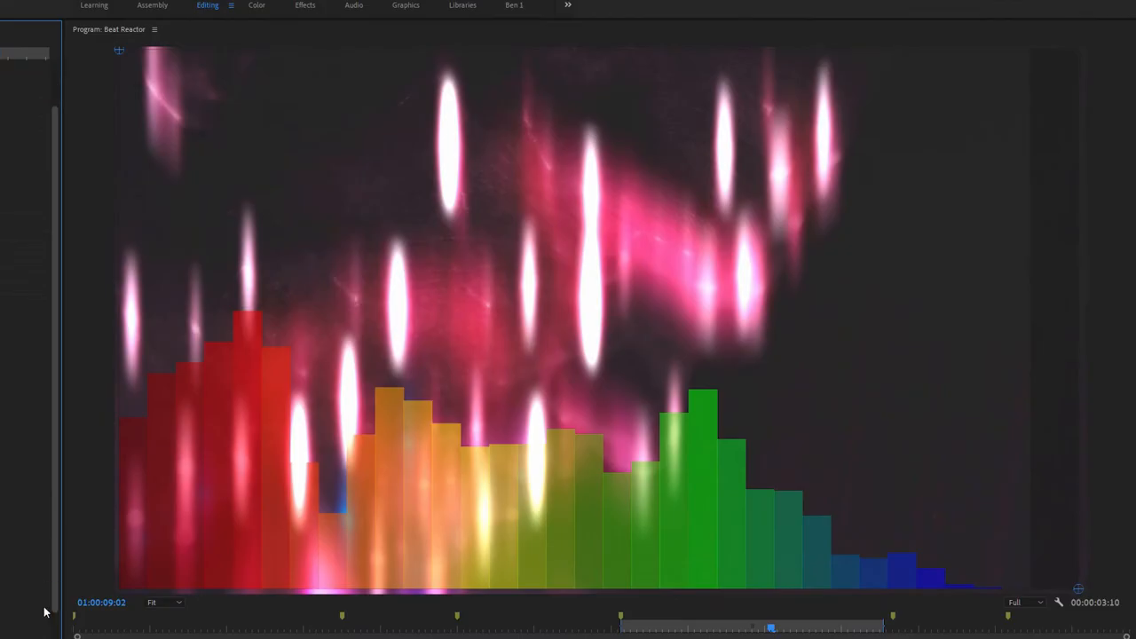
mouse_move(249, 491)
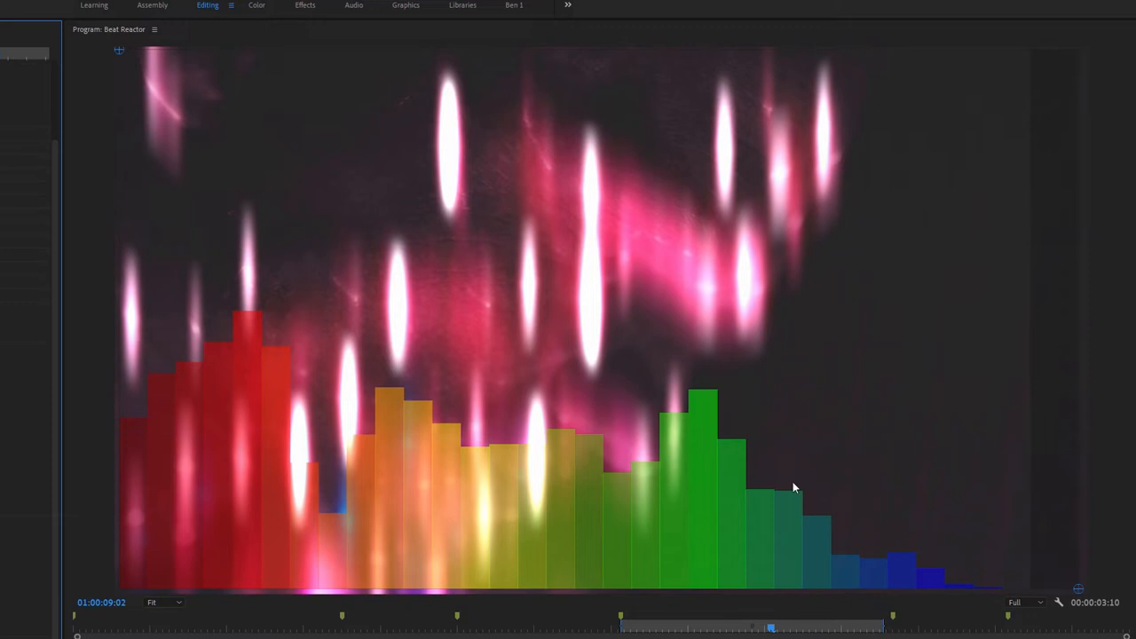
mouse_move(820, 543)
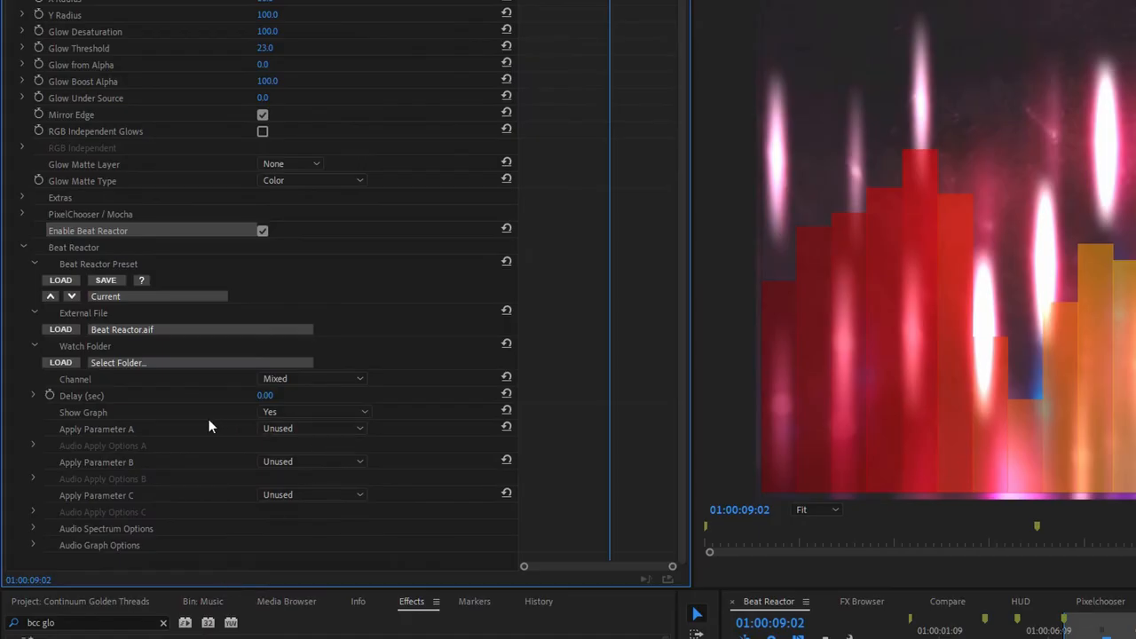
mouse_move(149, 506)
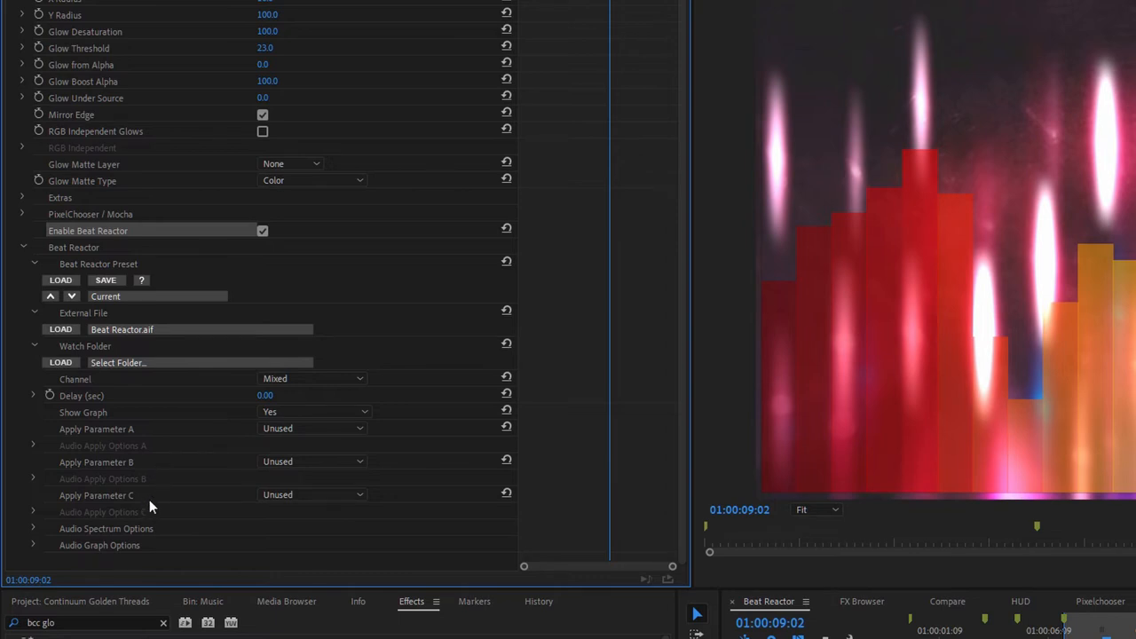
mouse_move(346, 428)
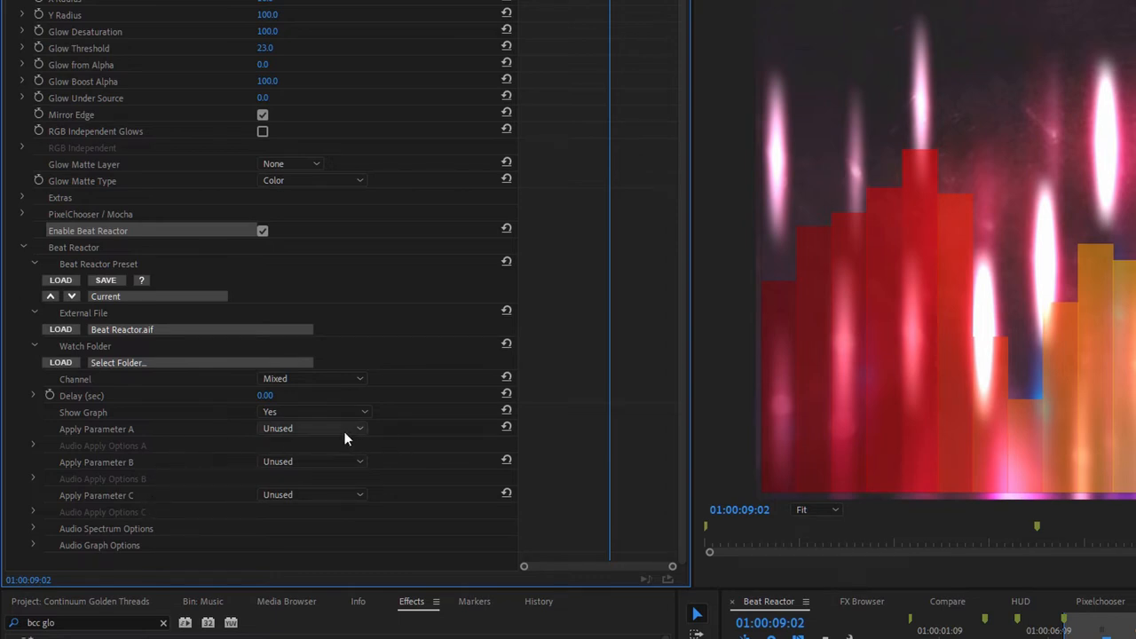
mouse_move(320, 436)
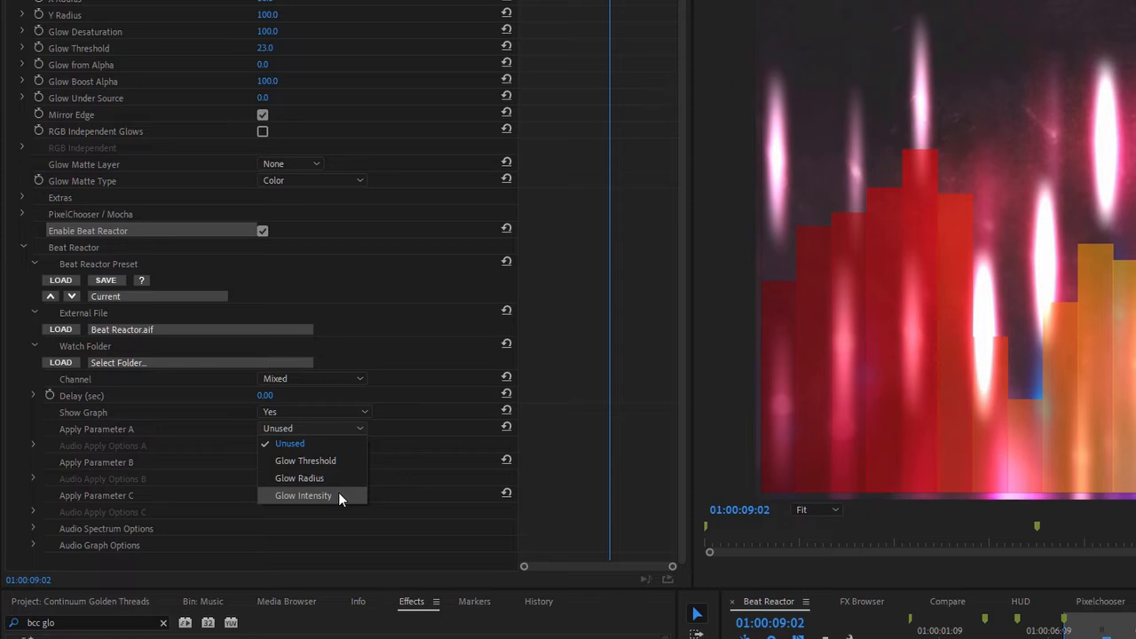
- Set Apply Parameter A to Glow Intensity so the audio drives it
left_click(304, 495)
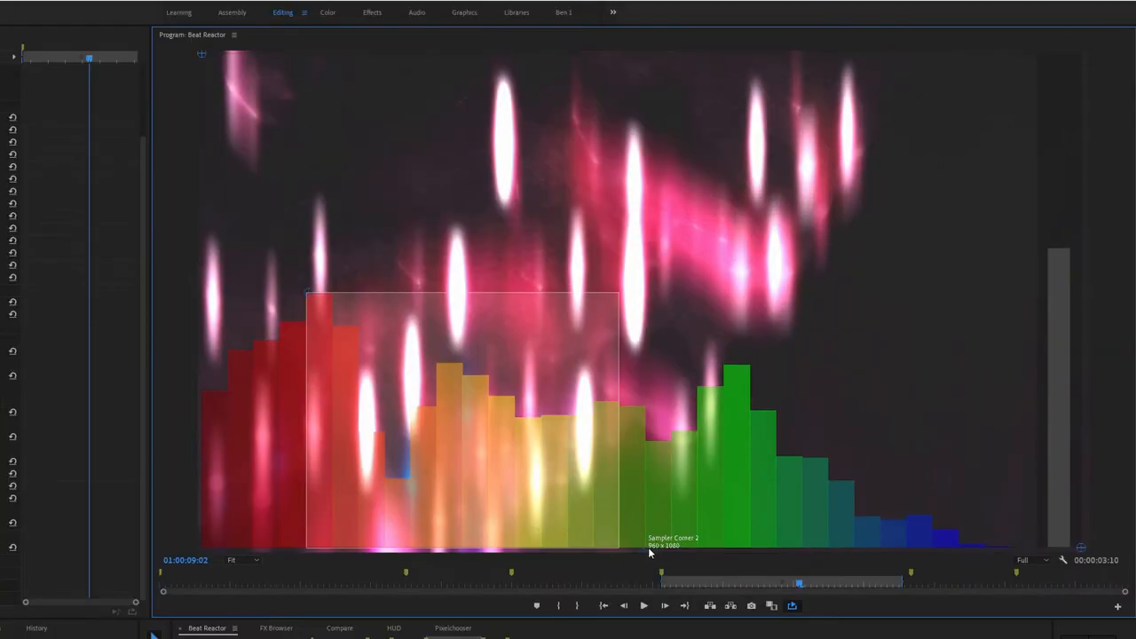
mouse_move(648, 554)
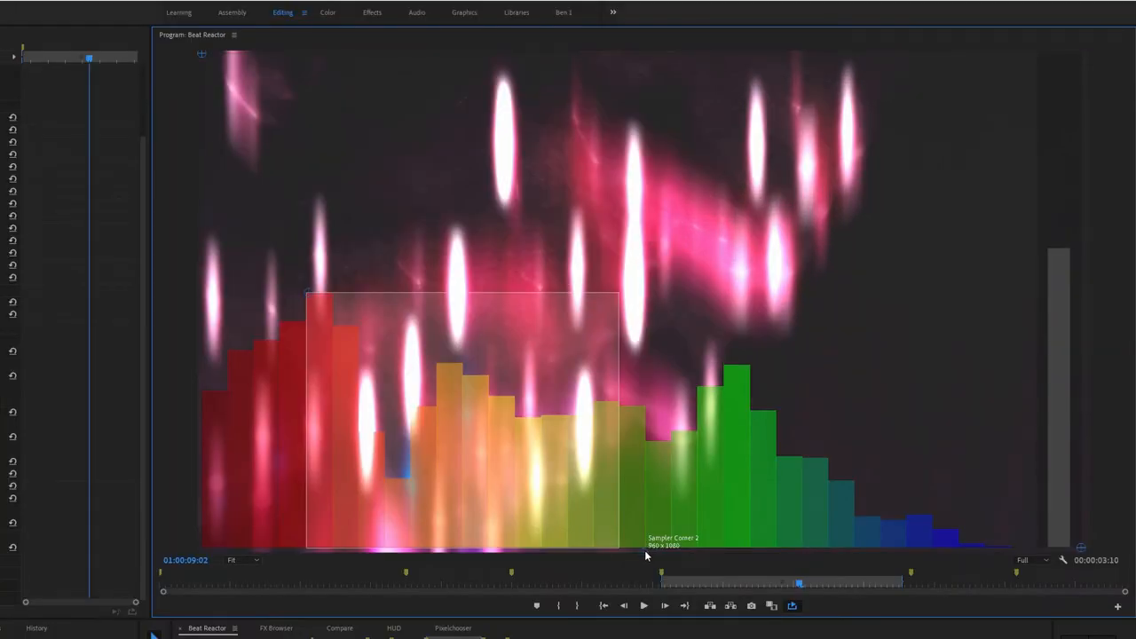
- Move the spectrum detection box onto the red bass bars and narrow it to the tallest bar
left_click_drag(618, 542, 358, 426)
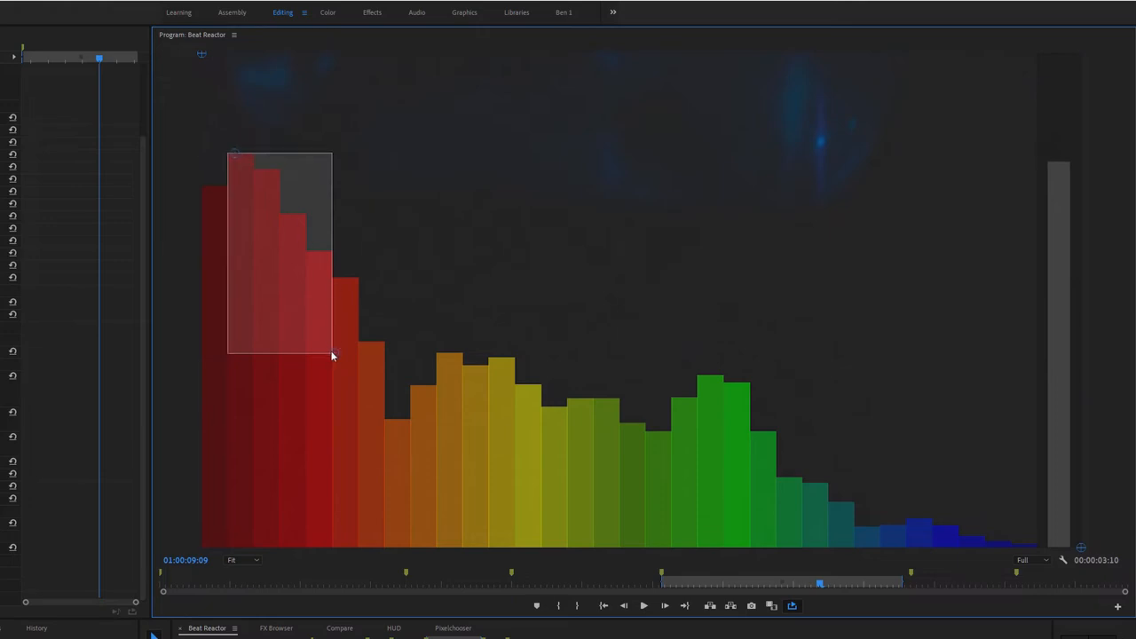
left_click_drag(330, 355, 263, 234)
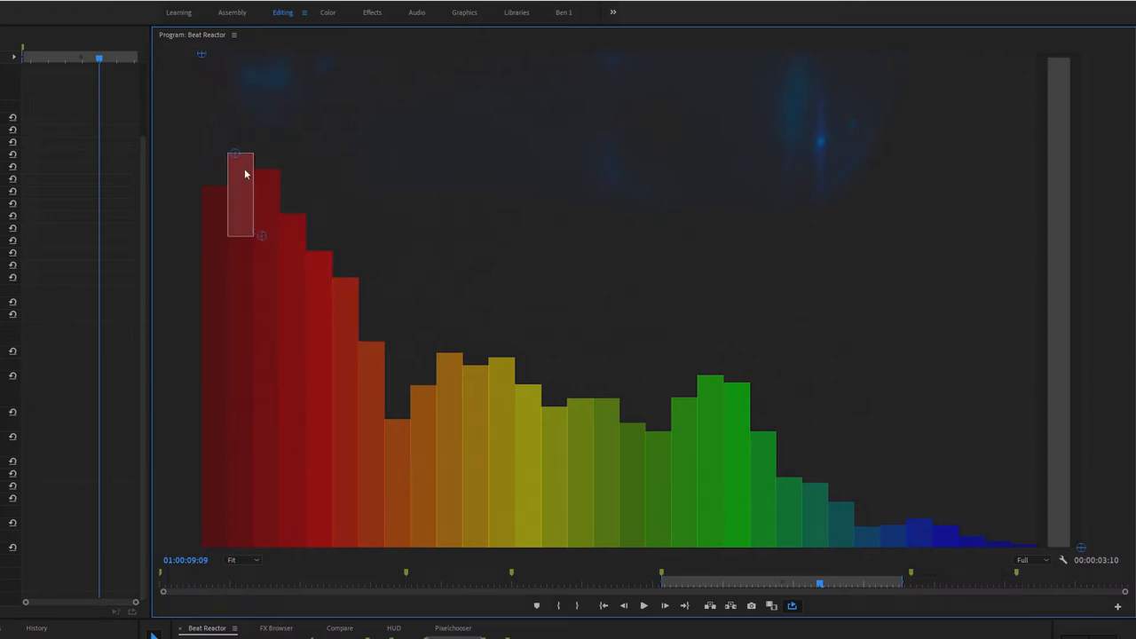
mouse_move(1061, 526)
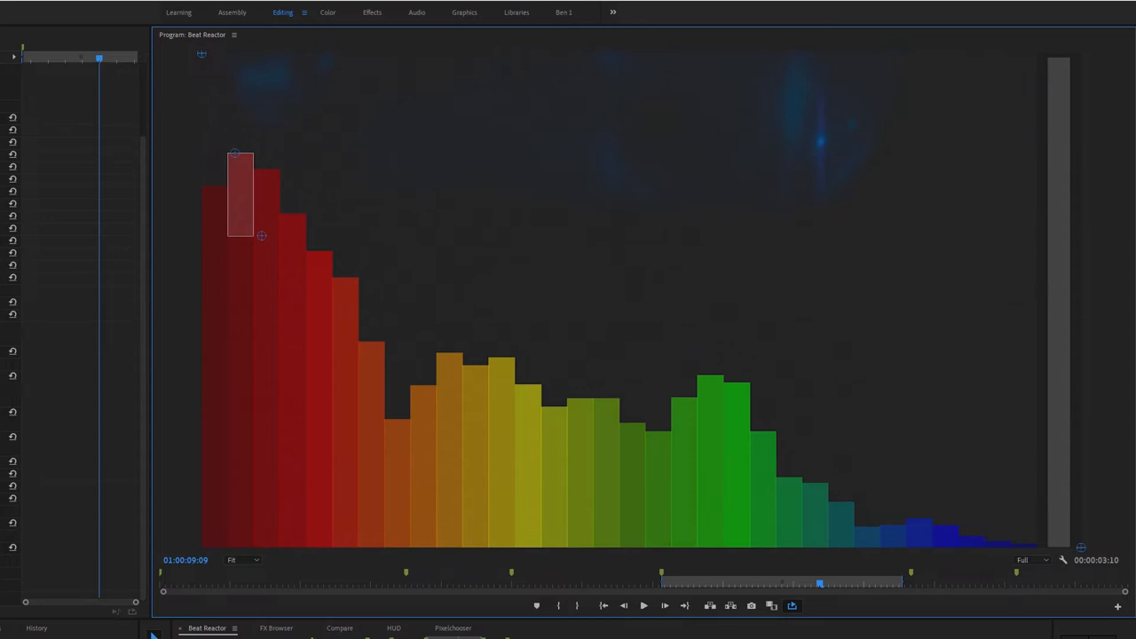
mouse_move(1093, 332)
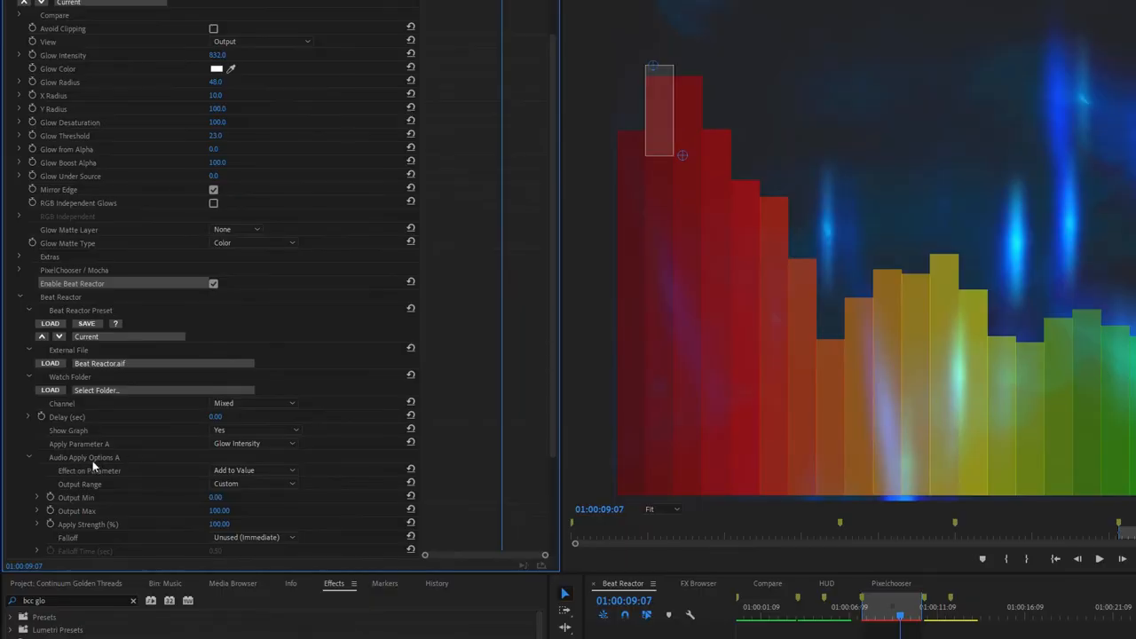
mouse_move(113, 476)
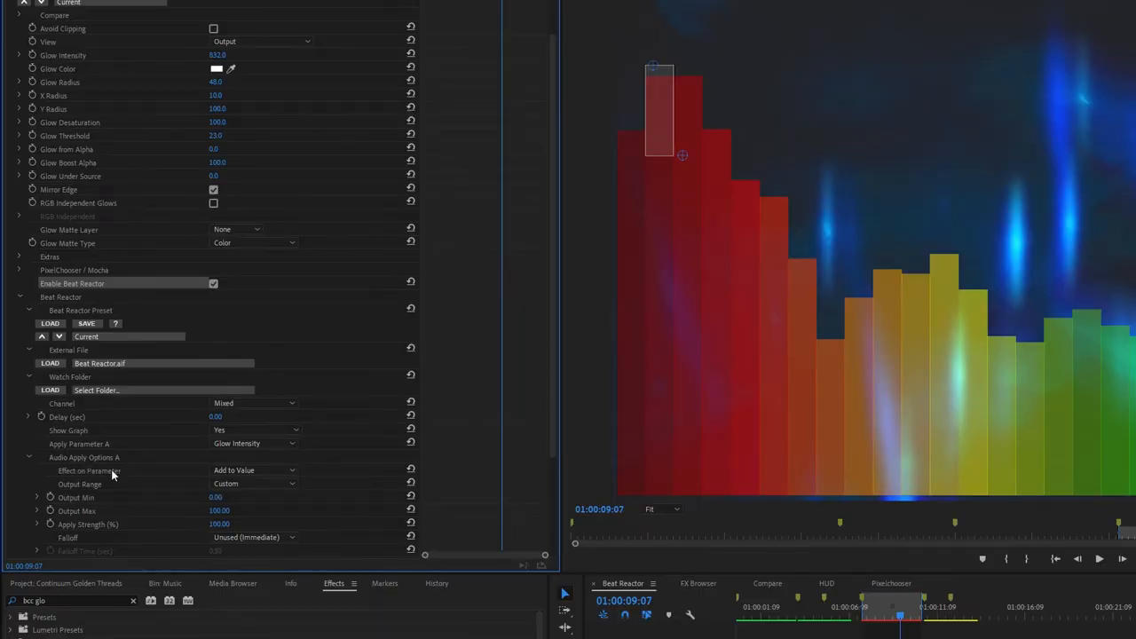
mouse_move(139, 478)
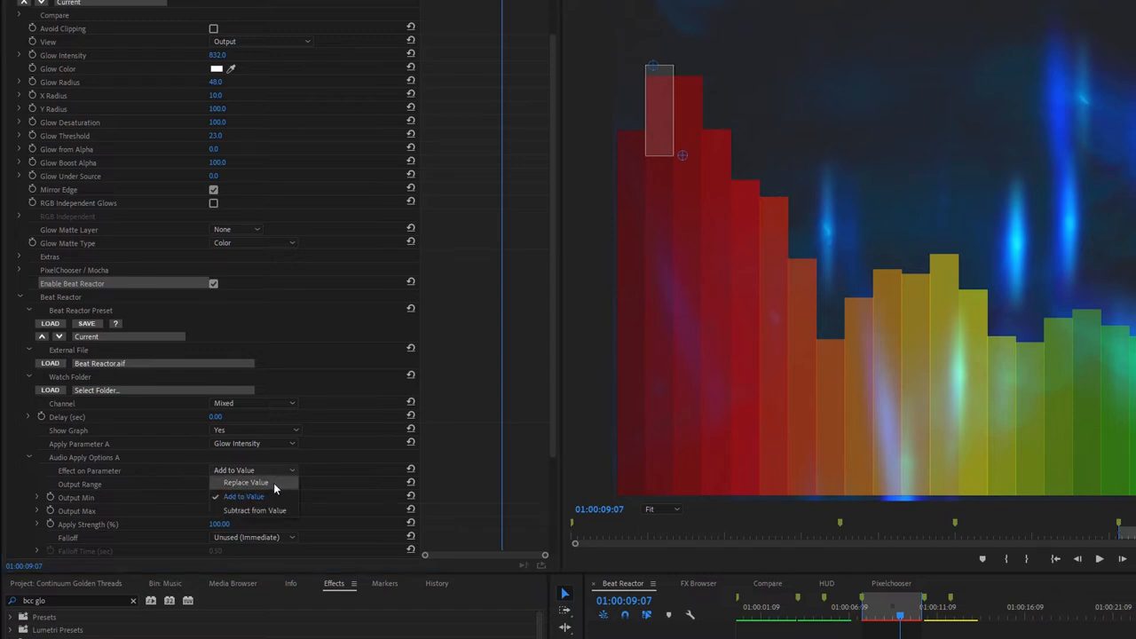
mouse_move(273, 511)
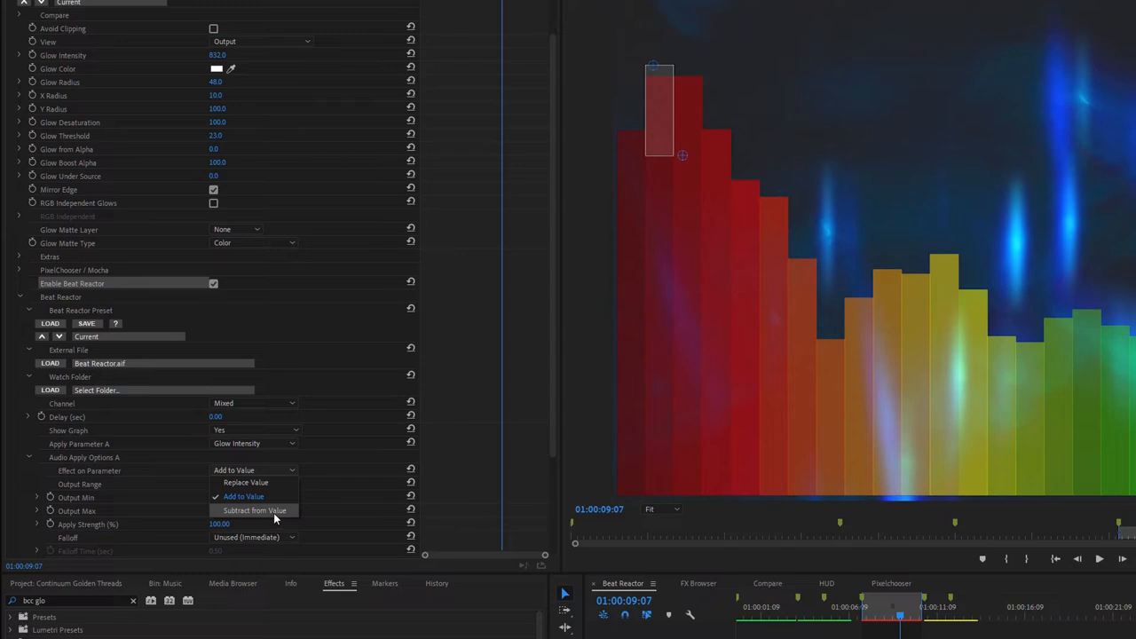
mouse_move(252, 482)
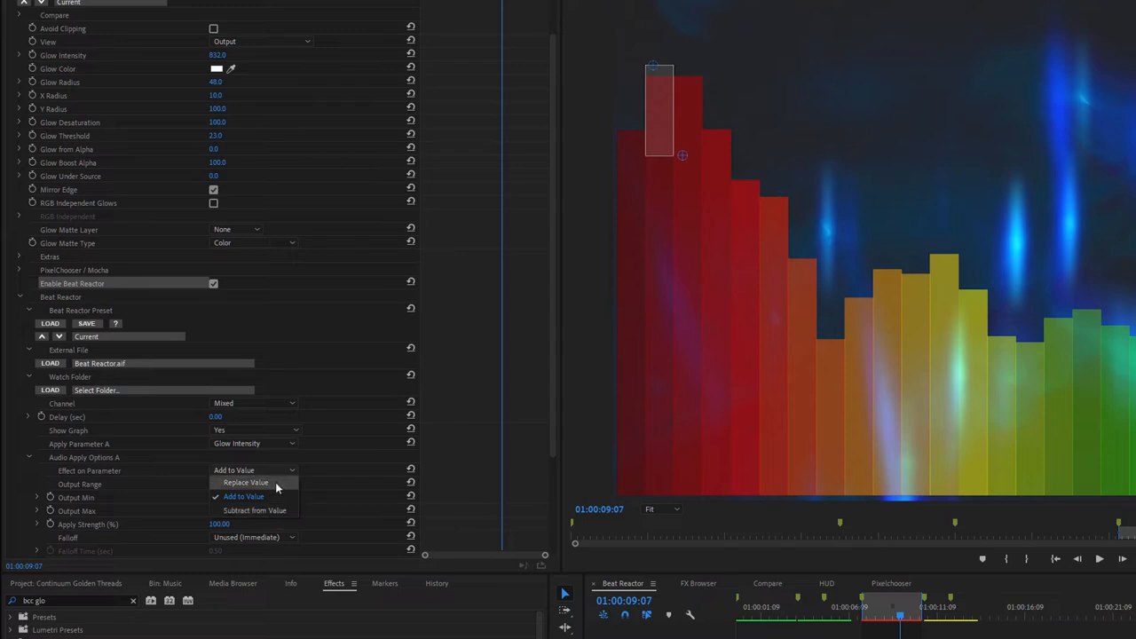
- Set Effect on Parameter under Audio Apply Options A to Replace Value
left_click(245, 483)
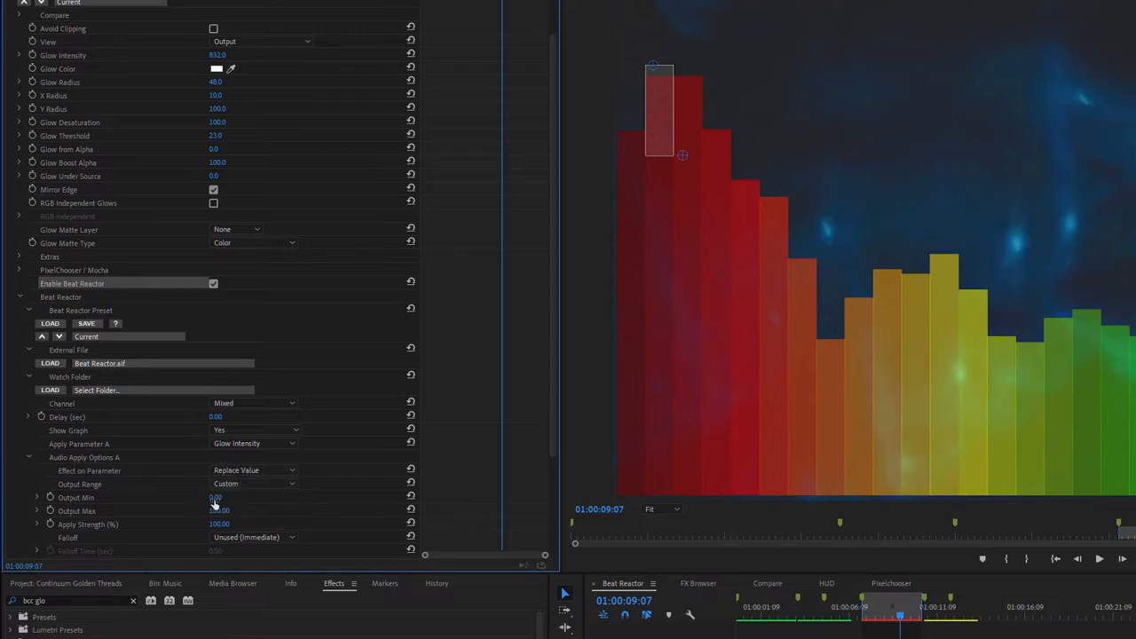
mouse_move(164, 517)
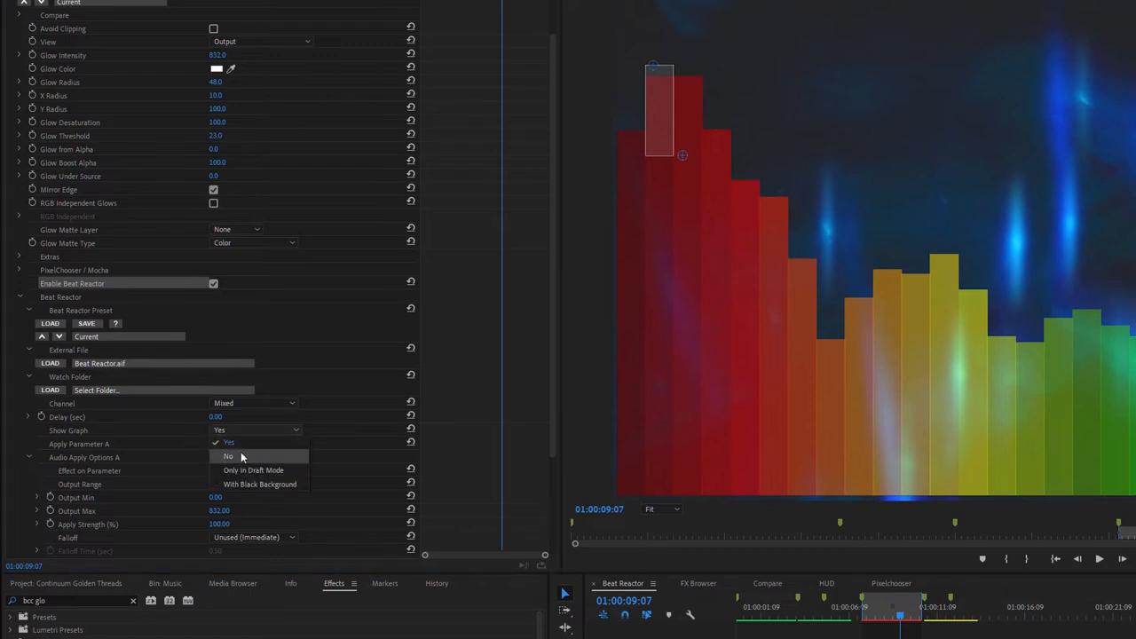
- Set Show Graph to No and deselect in the timeline to view the pink glow
left_click(229, 456)
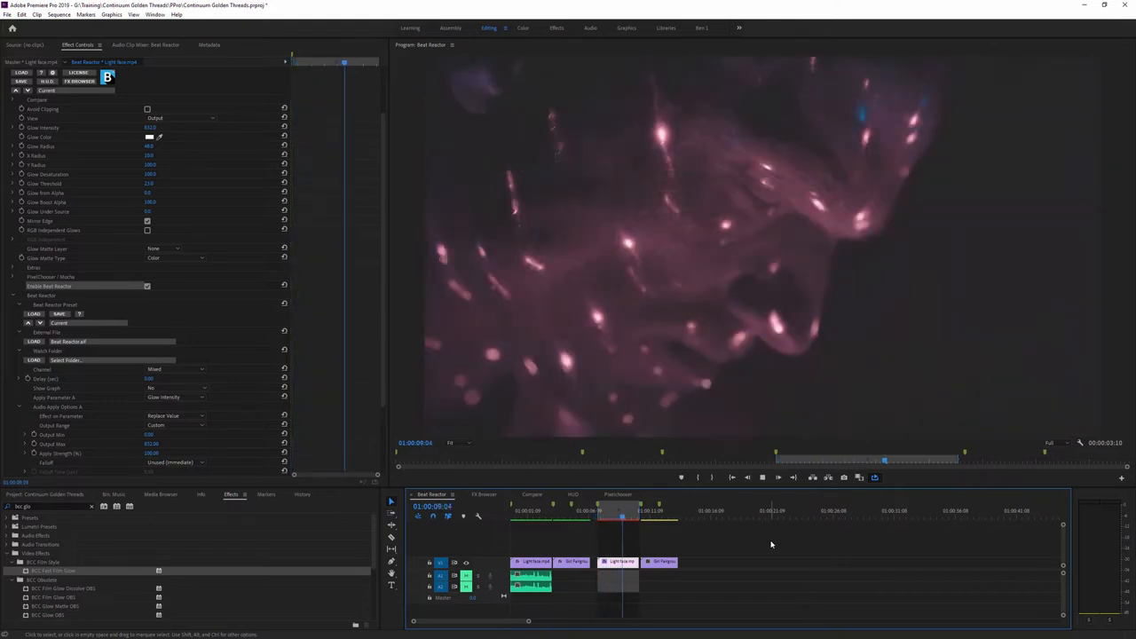
left_click(174, 387)
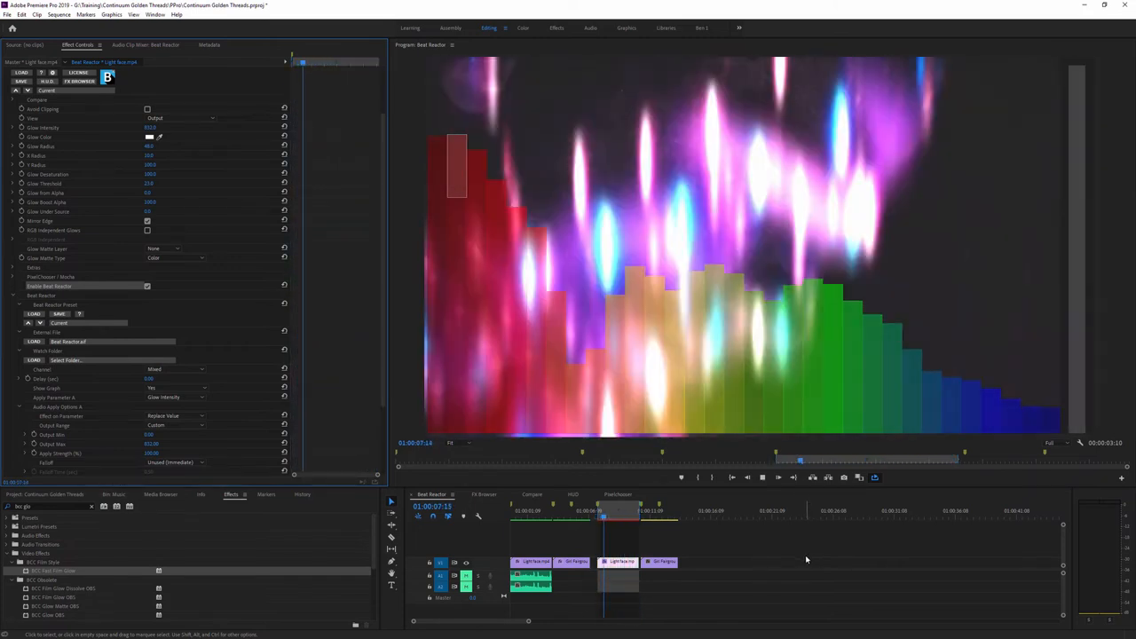
- Bring up the BCC FX Browser listing the Prism presets
left_click(655, 511)
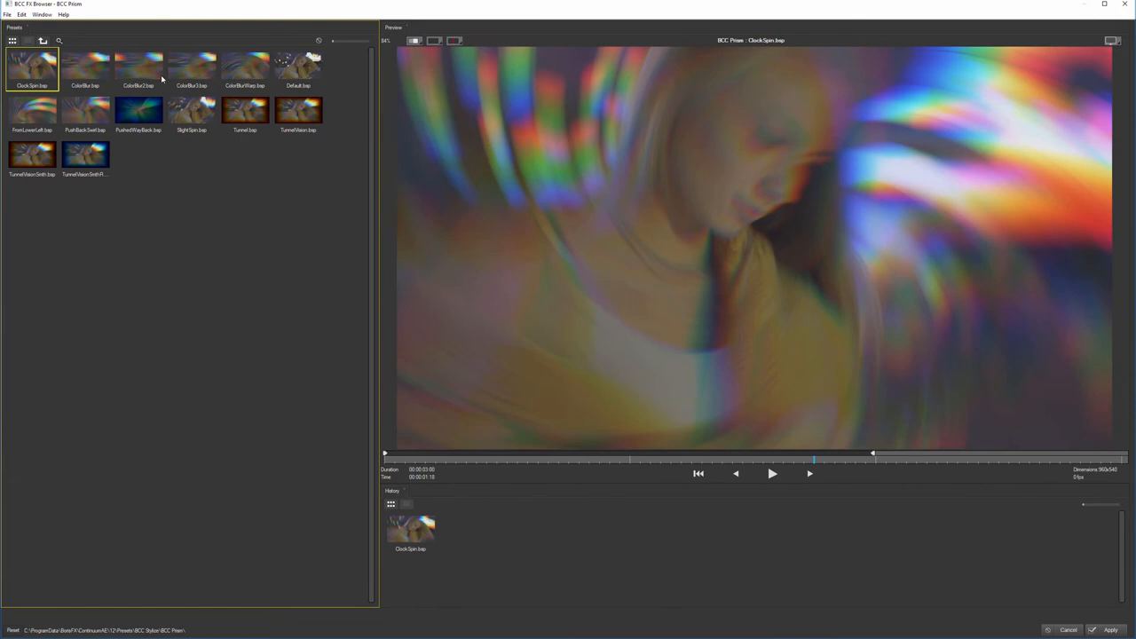
- Preview the Default.bsp Prism preset and apply it to the clip
left_click(298, 70)
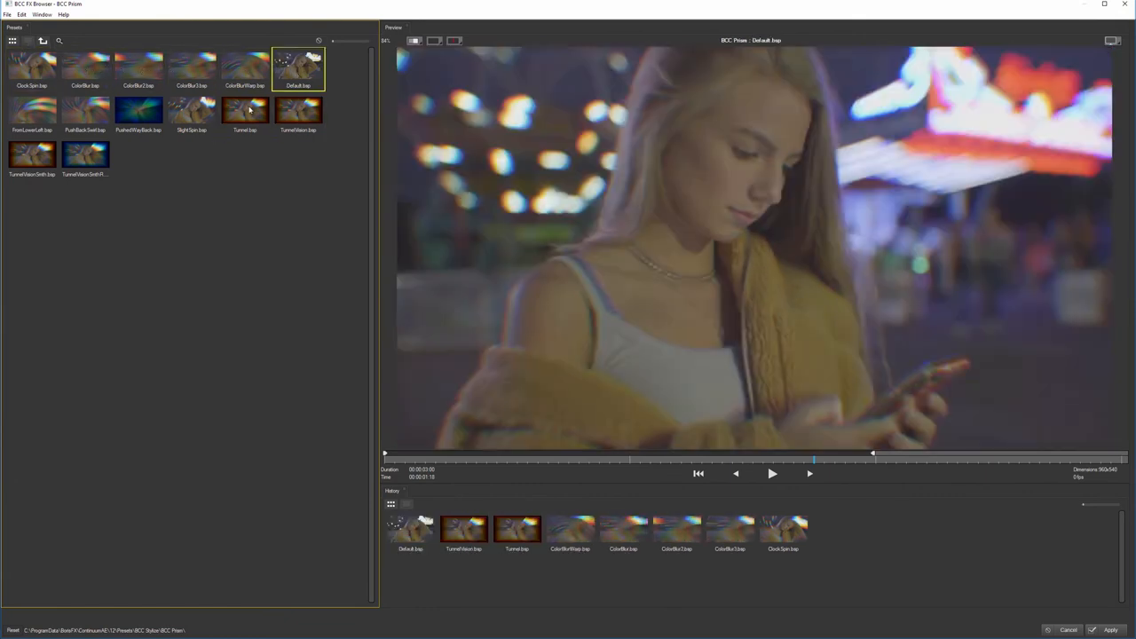
left_click(191, 110)
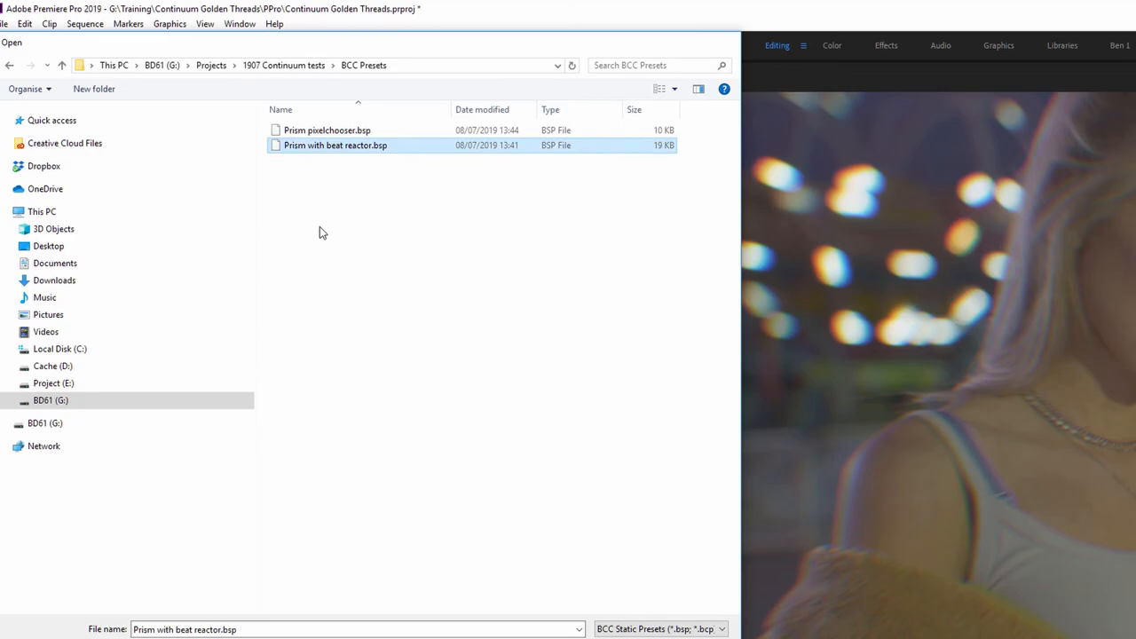
- Load the saved 'Prism with beat reactor.bsp' preset into the clip's Prism effect
double_click(336, 145)
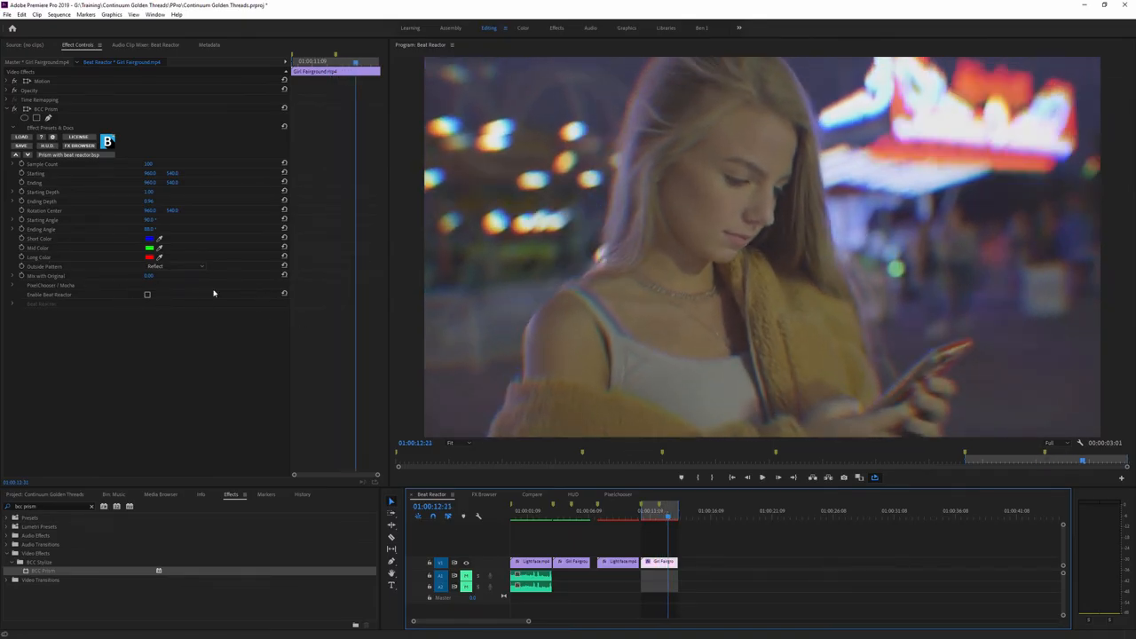
left_click(147, 295)
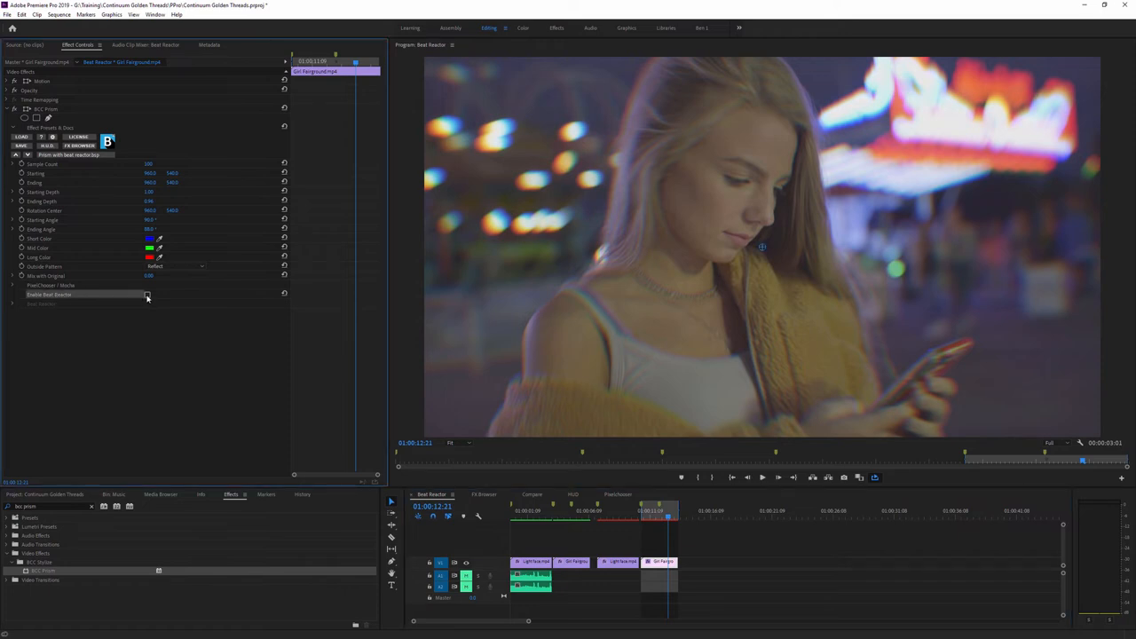
- Enable Beat Reactor and load Beat Reactor Prism.aif as its external audio file
left_click(147, 295)
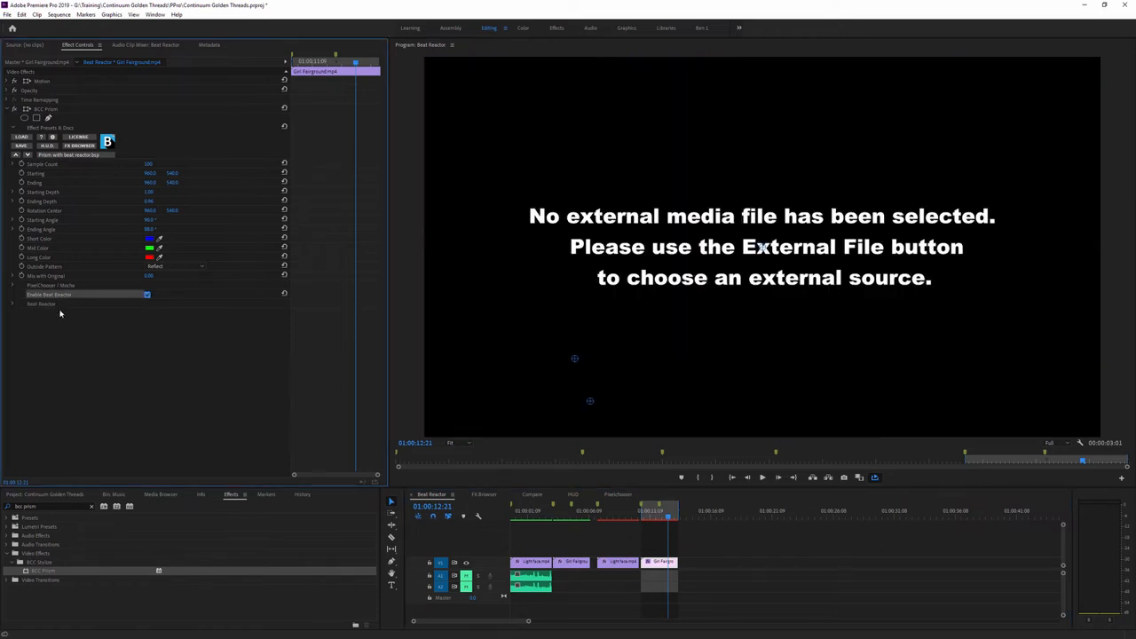
left_click(14, 303)
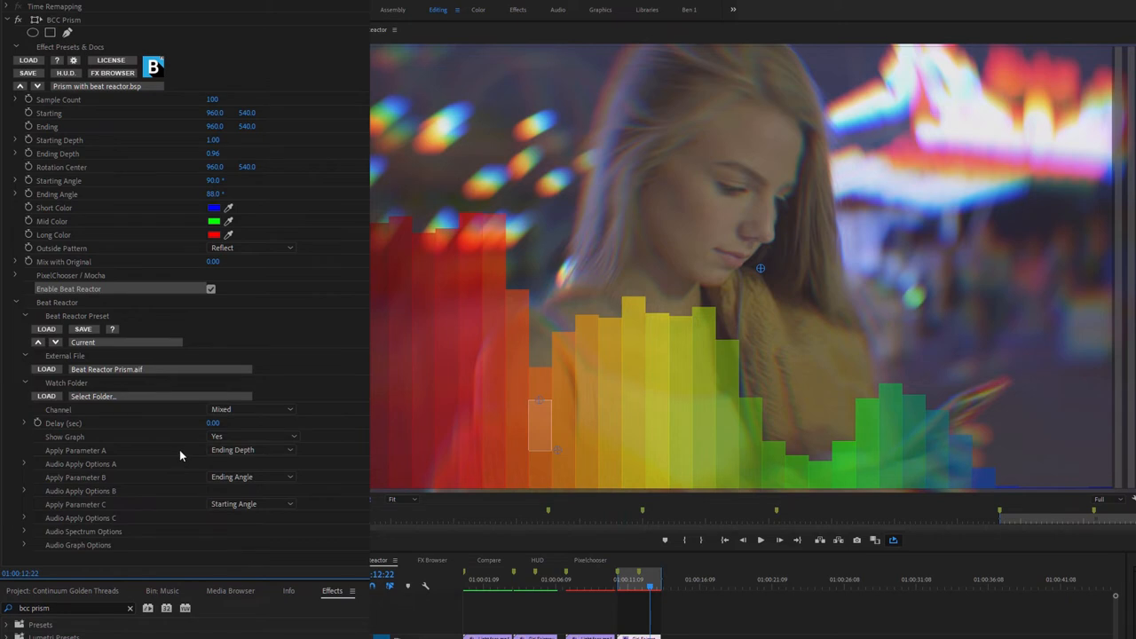
mouse_move(252, 453)
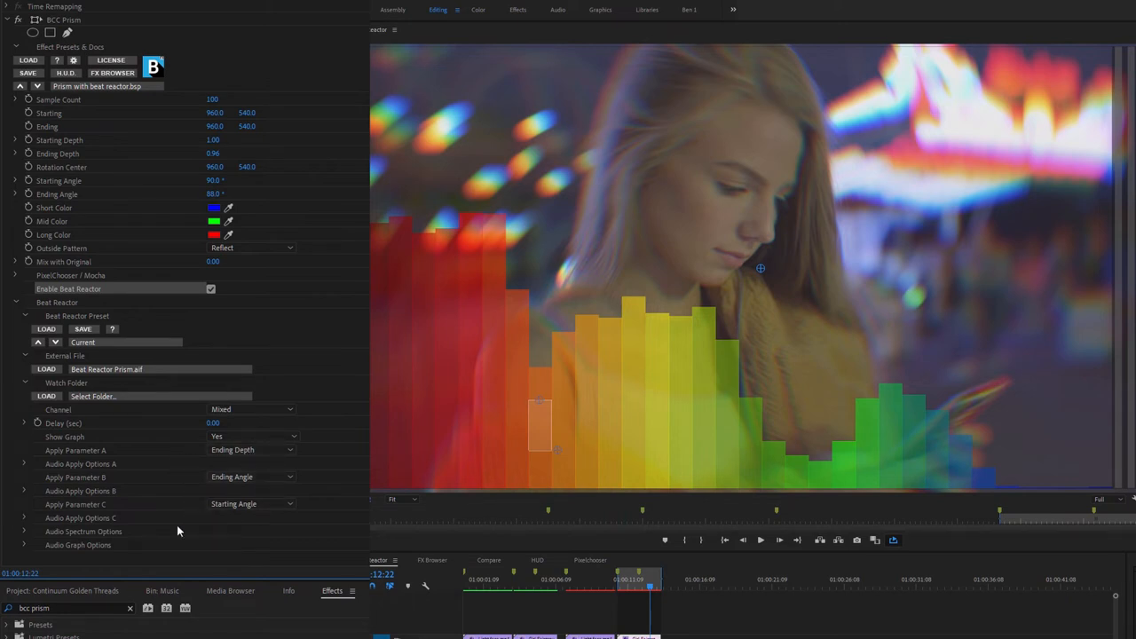
- Expand Audio Apply Options B to reach its Sampler linking choices
left_click(25, 490)
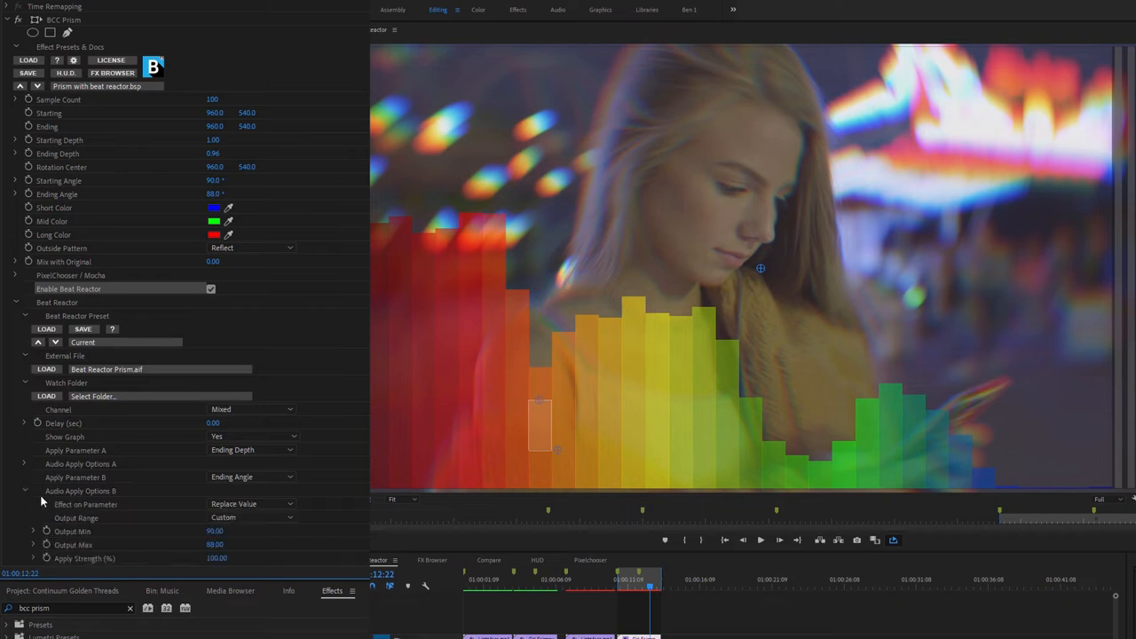
scroll("down", 3)
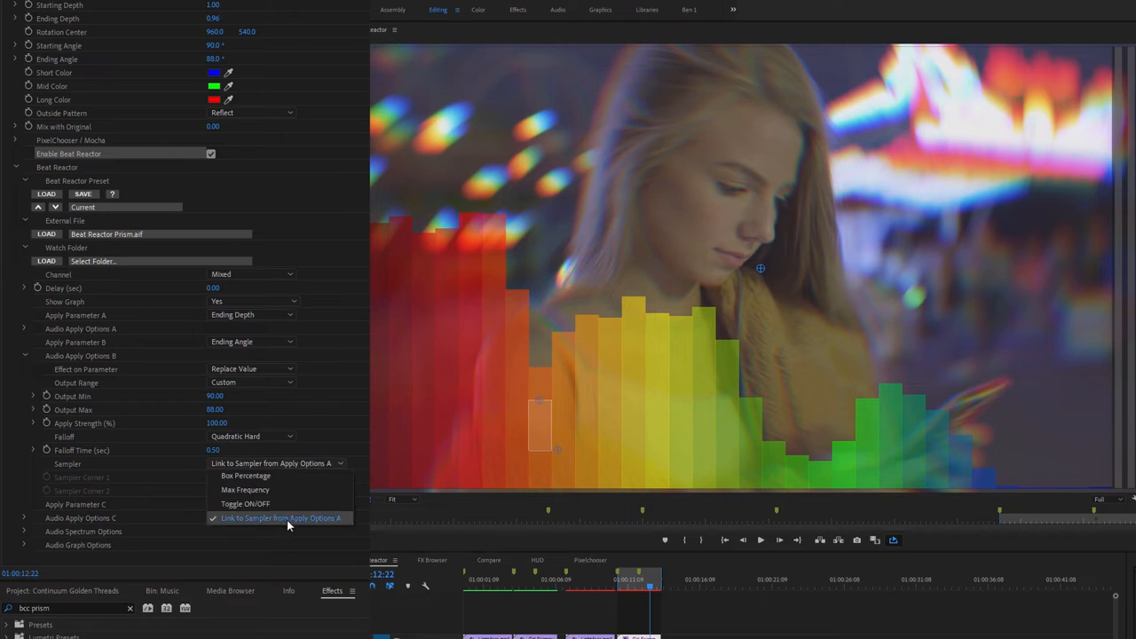
mouse_move(341, 523)
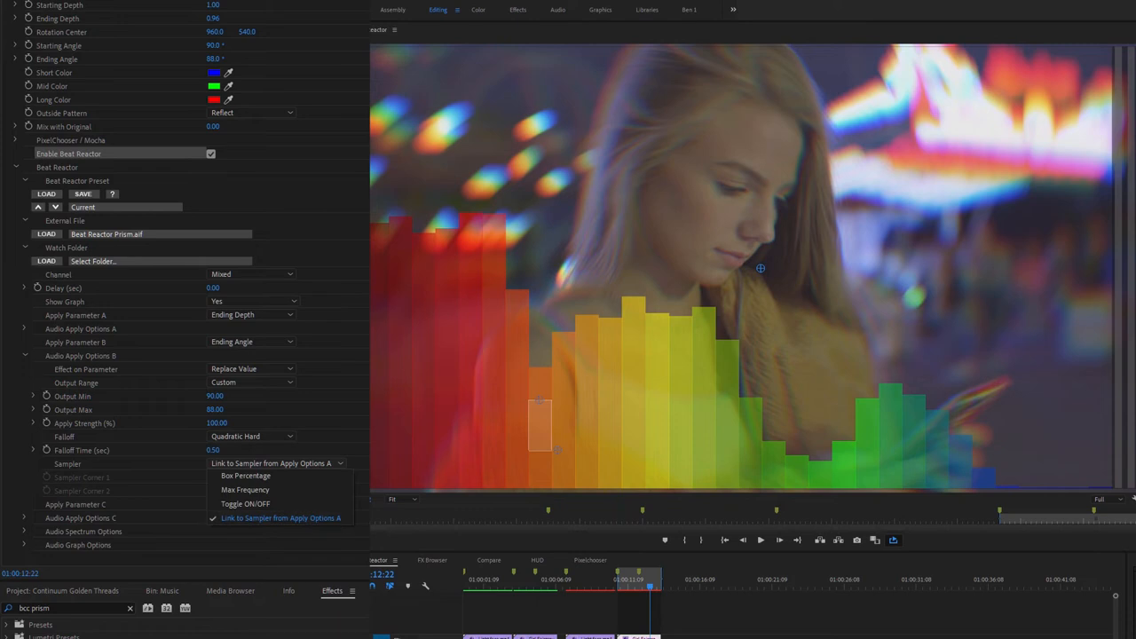
mouse_move(537, 404)
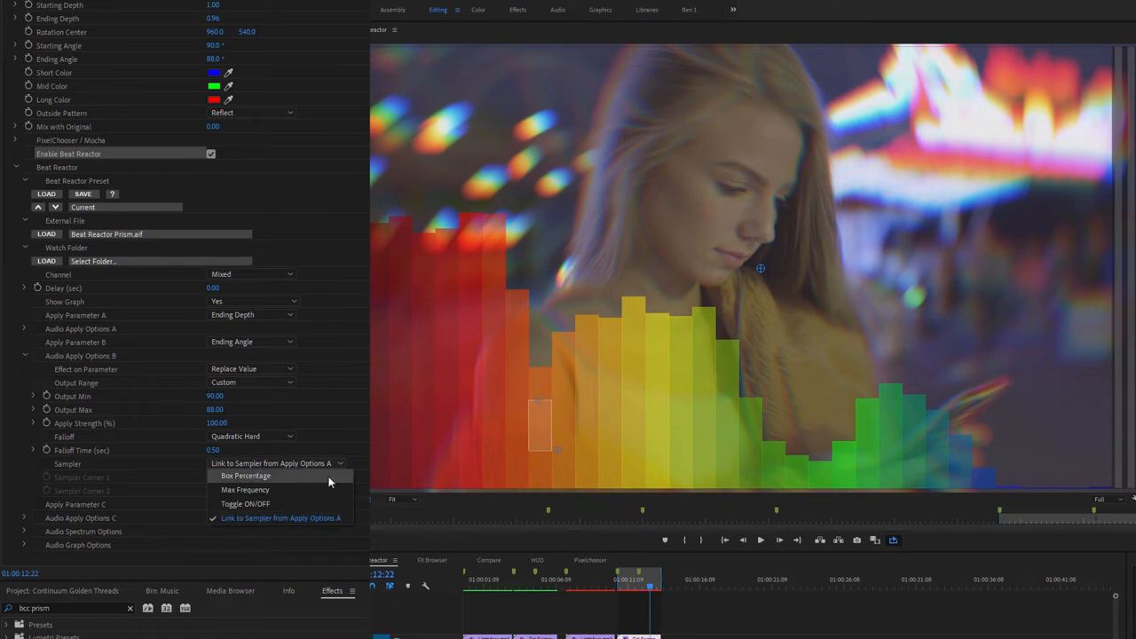
mouse_move(309, 479)
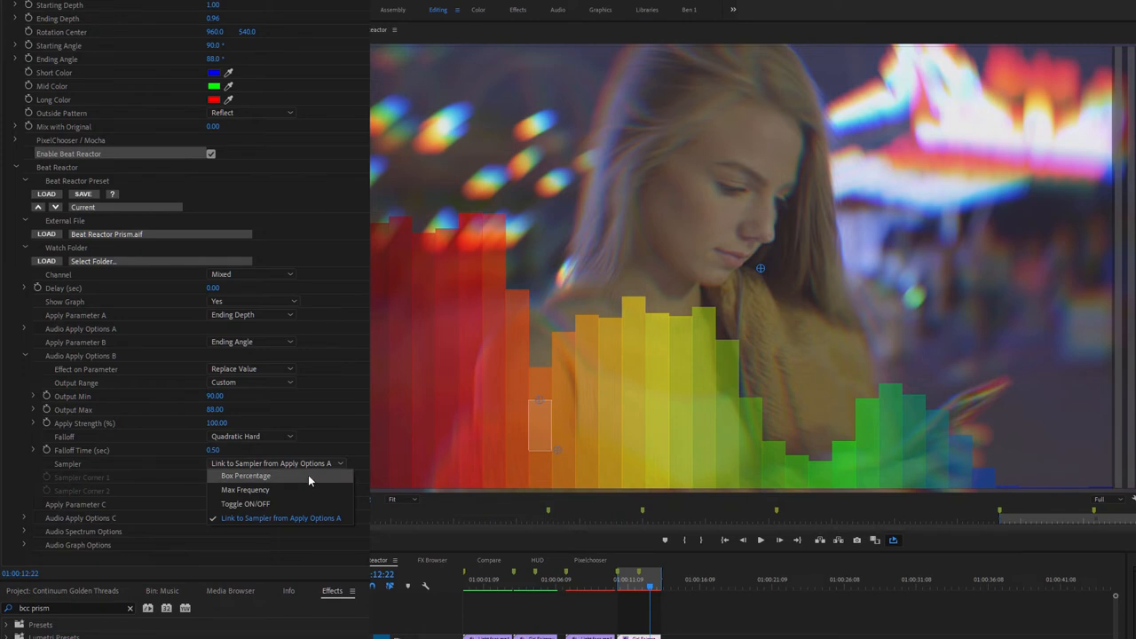
mouse_move(330, 483)
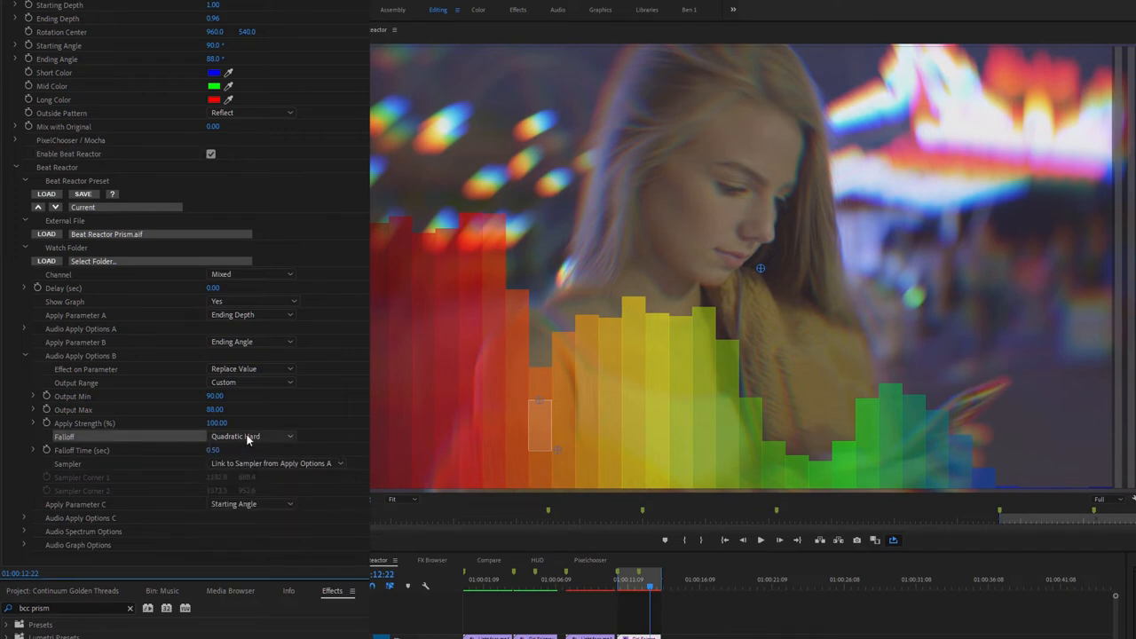
- Set Parameter B's falloff to Unused (Immediate) so bars drop instantly
left_click(252, 436)
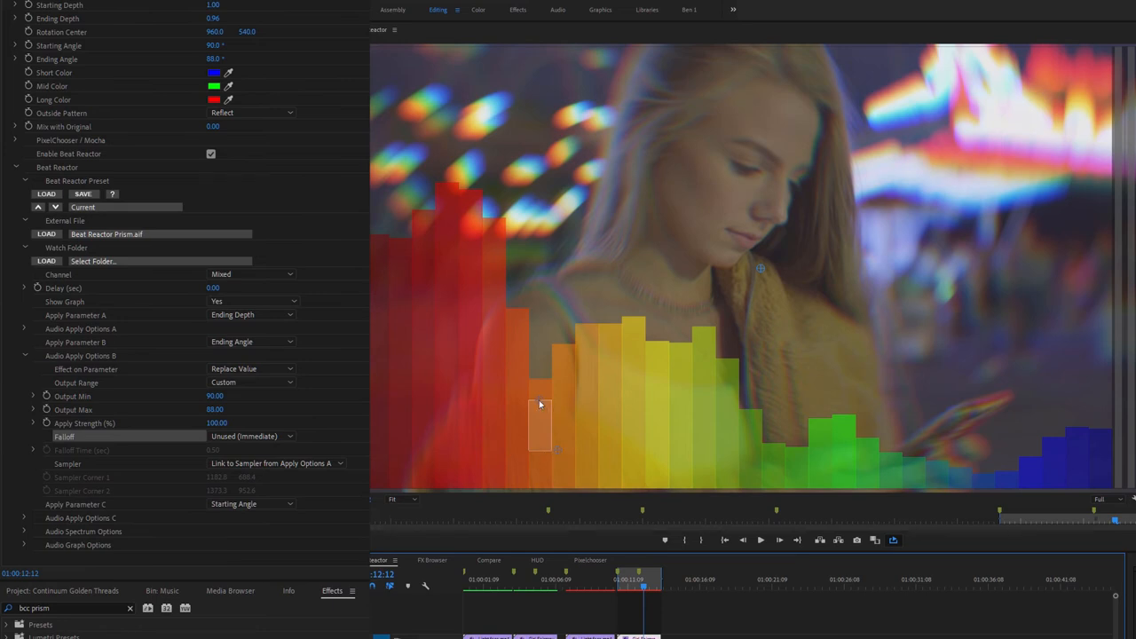
mouse_move(535, 382)
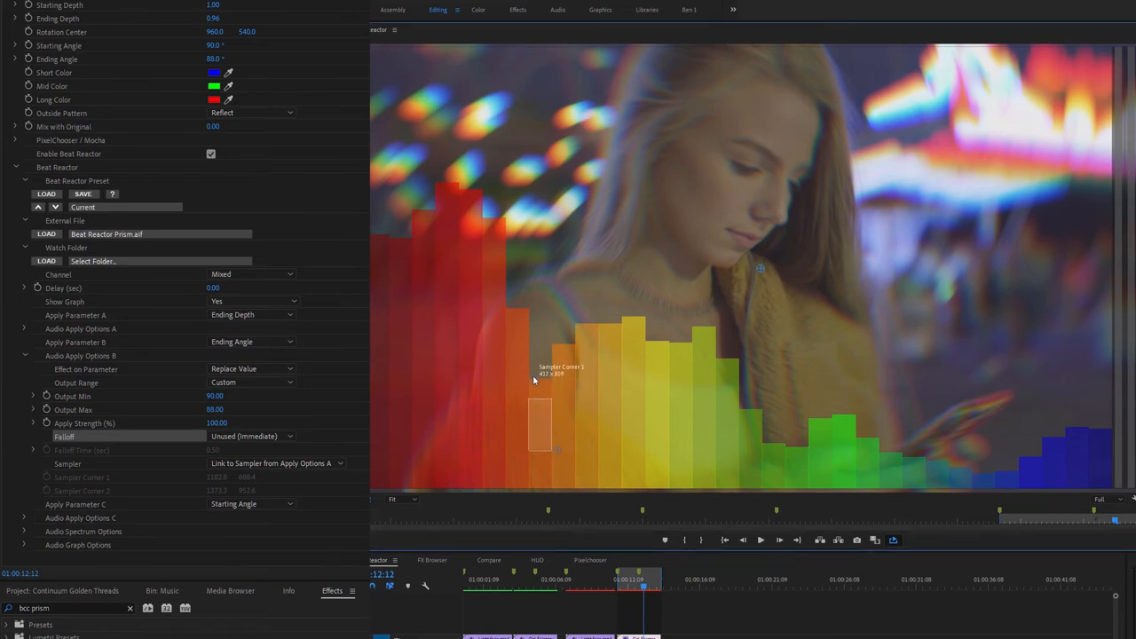
mouse_move(557, 446)
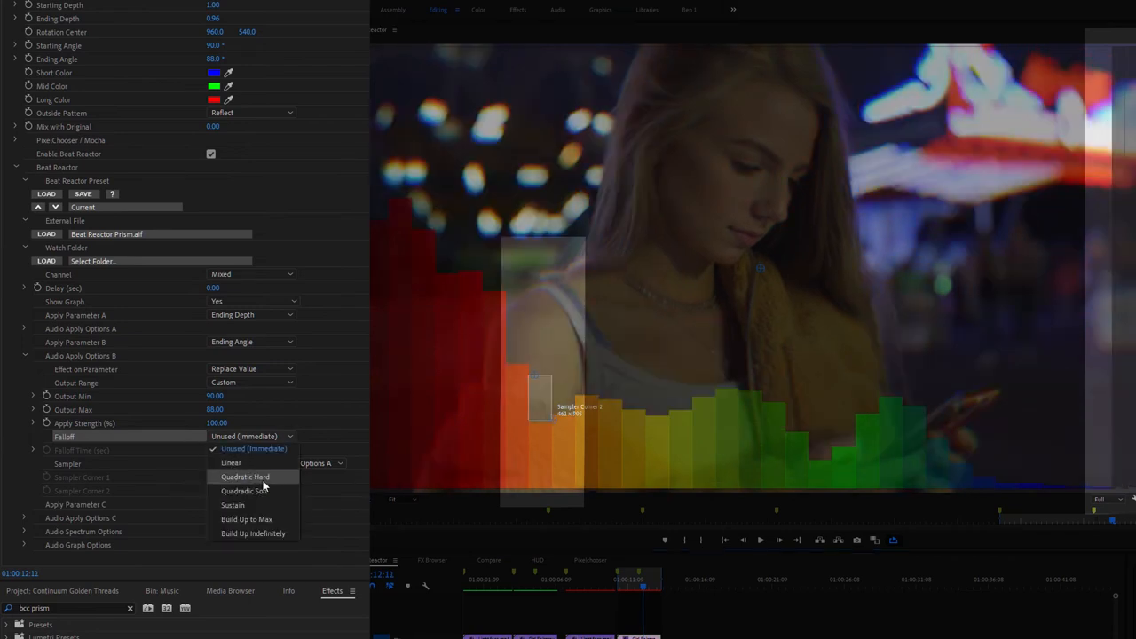
- Set Parameter B's falloff to Quadratic Soft with a 0.50 second falloff time
left_click(245, 490)
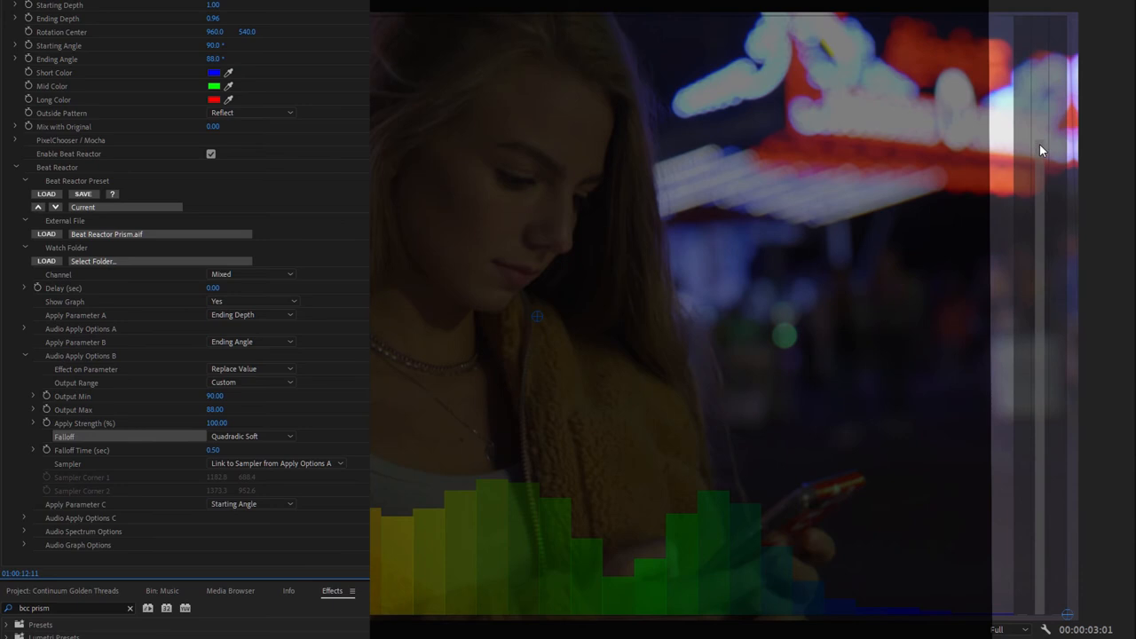
mouse_move(1069, 156)
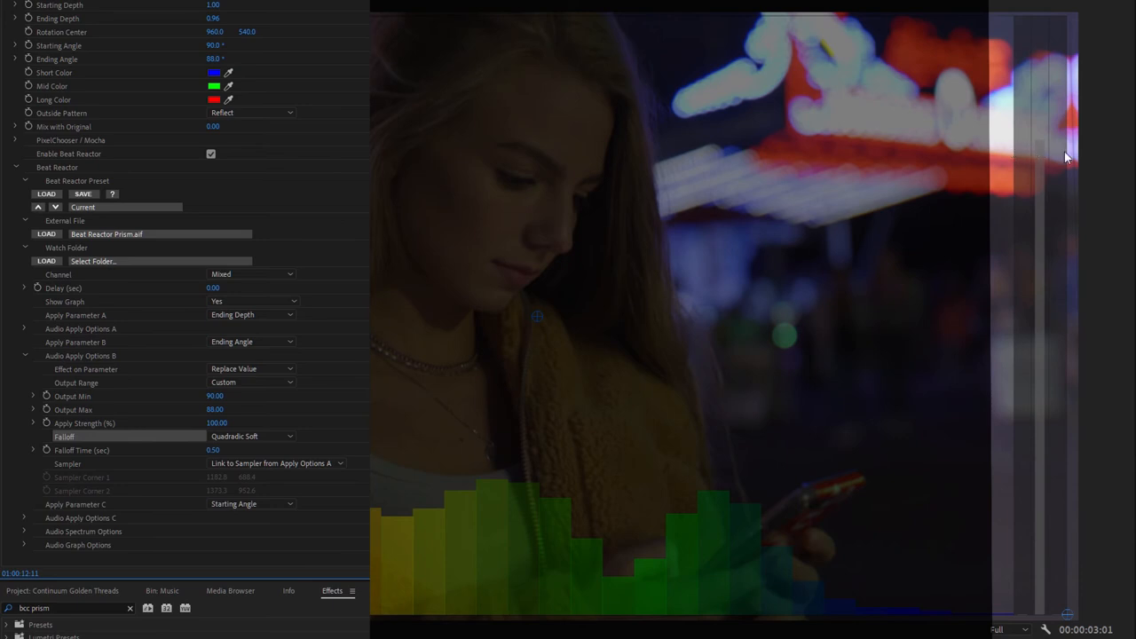
mouse_move(810, 220)
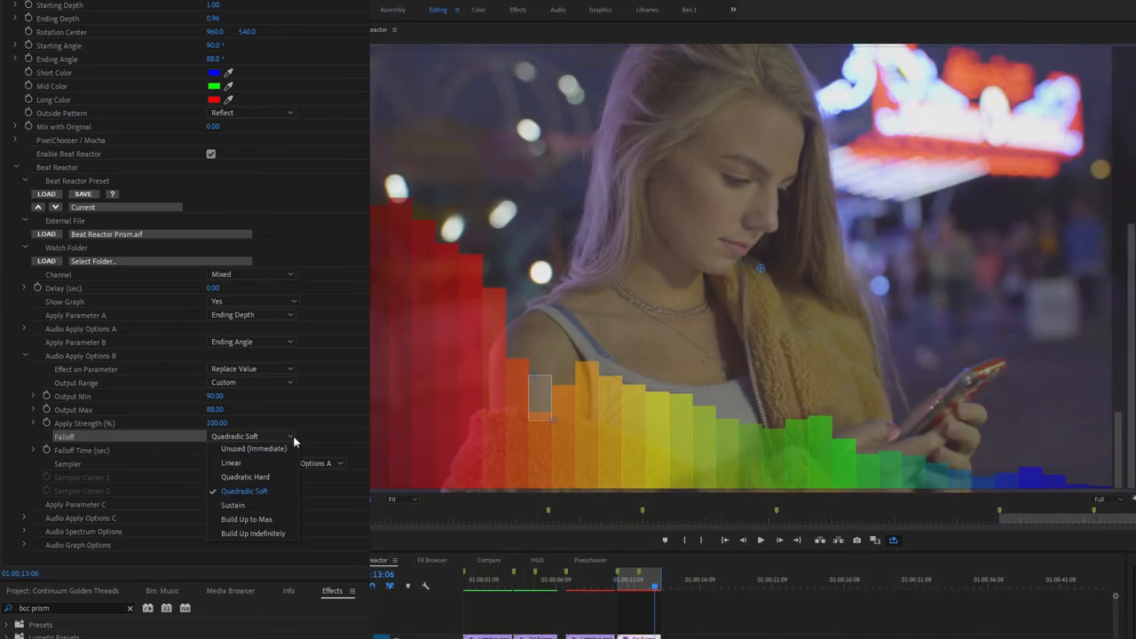
mouse_move(247, 518)
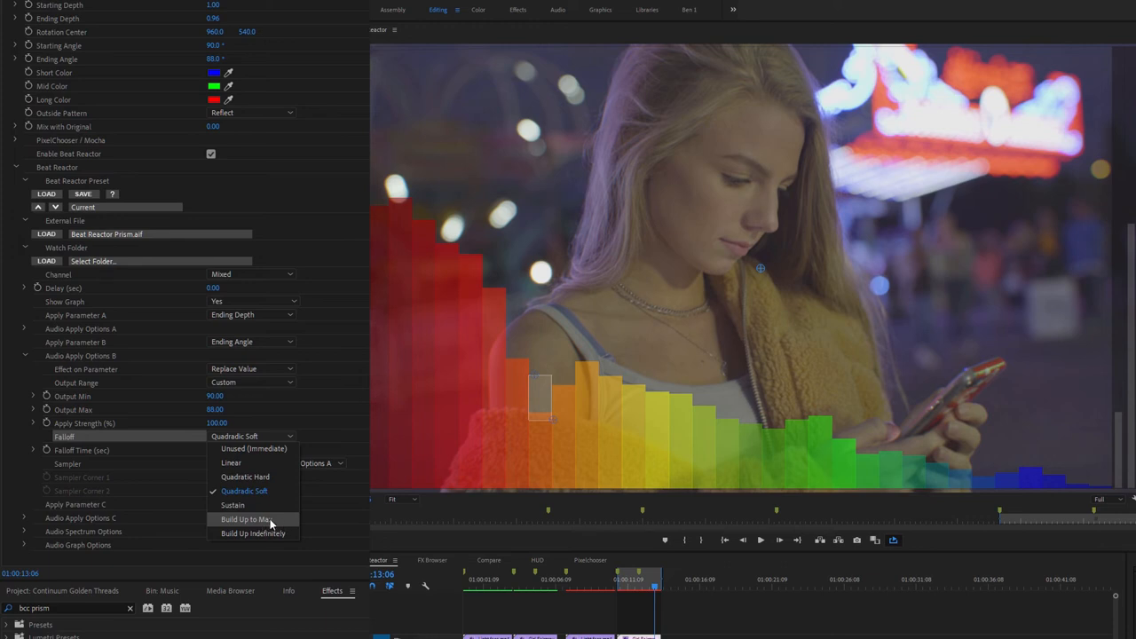
mouse_move(252, 533)
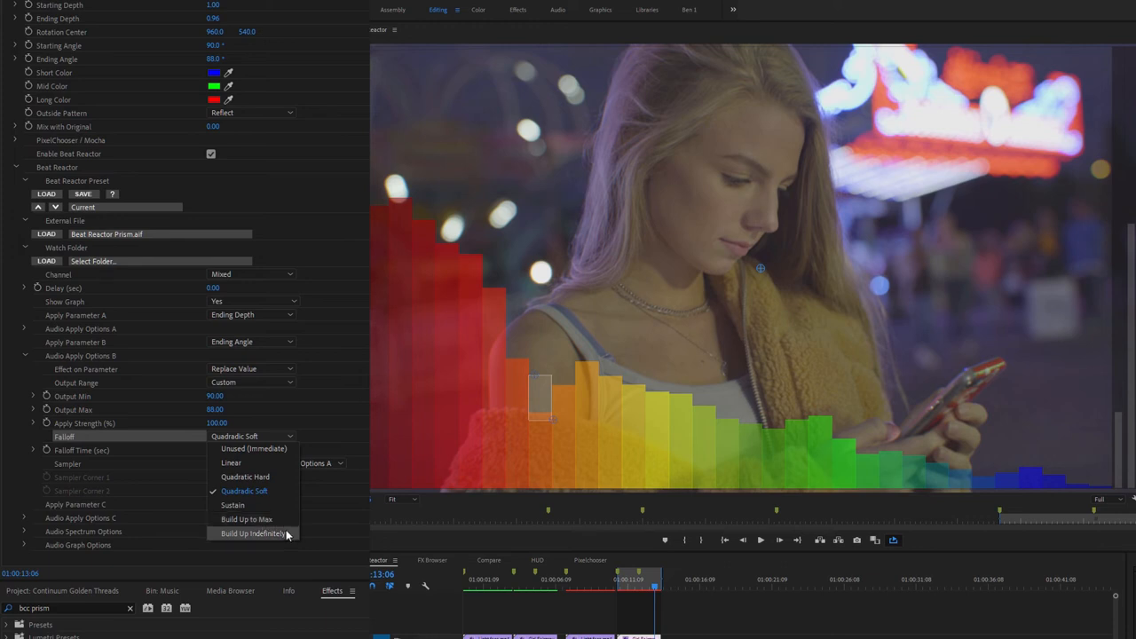
- Set the falloff to Build Up Indefinitely and Show Graph to No
left_click(252, 533)
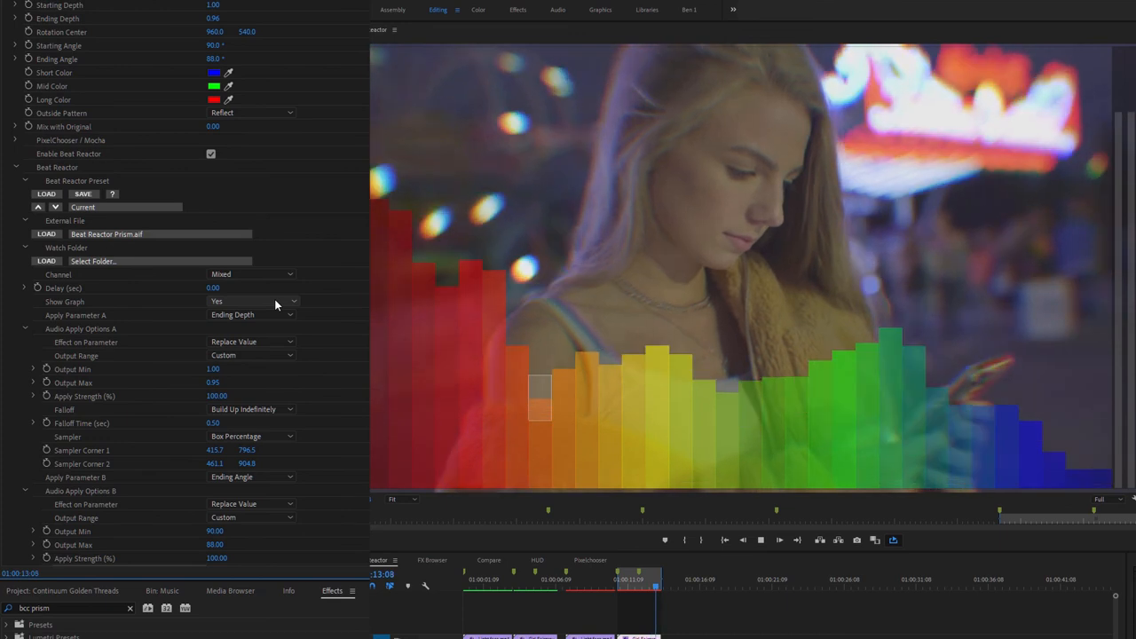
left_click(252, 302)
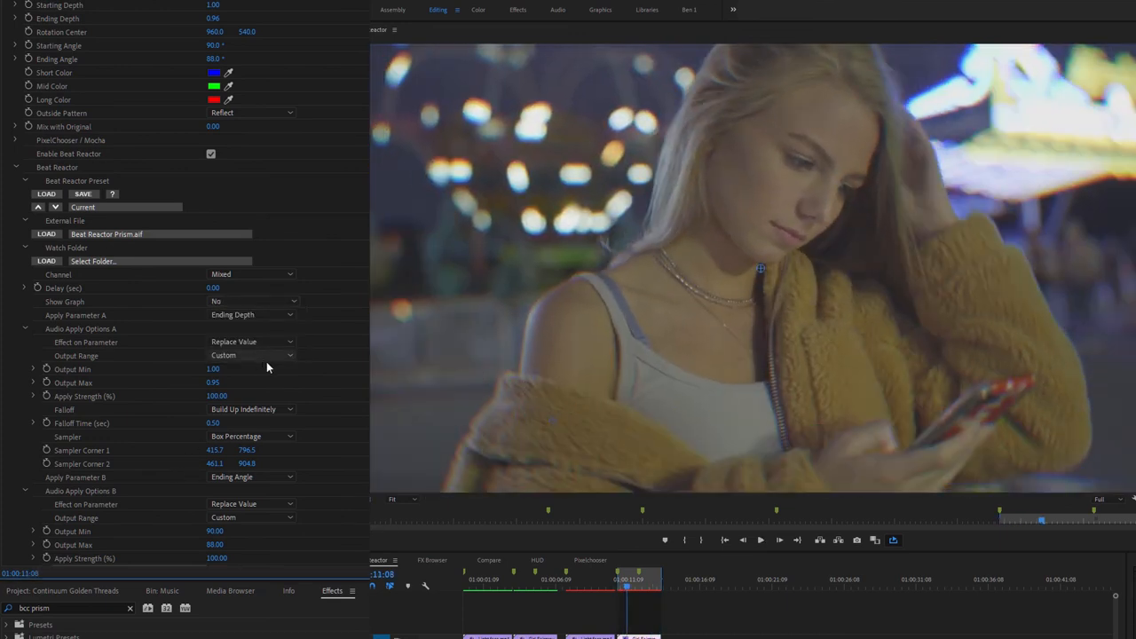
mouse_move(541, 435)
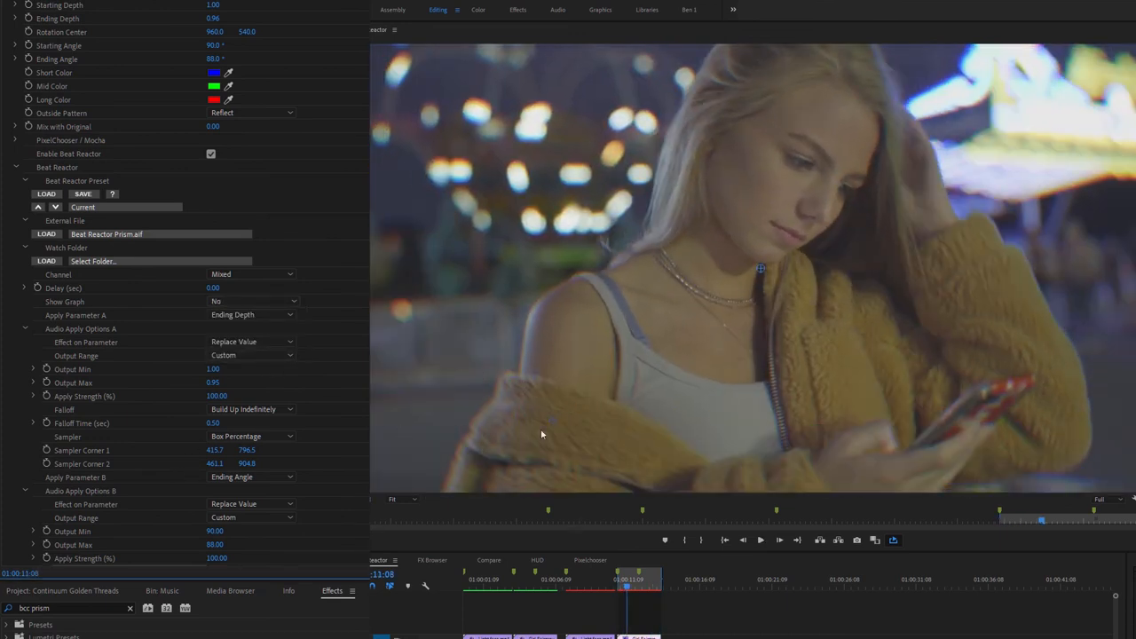